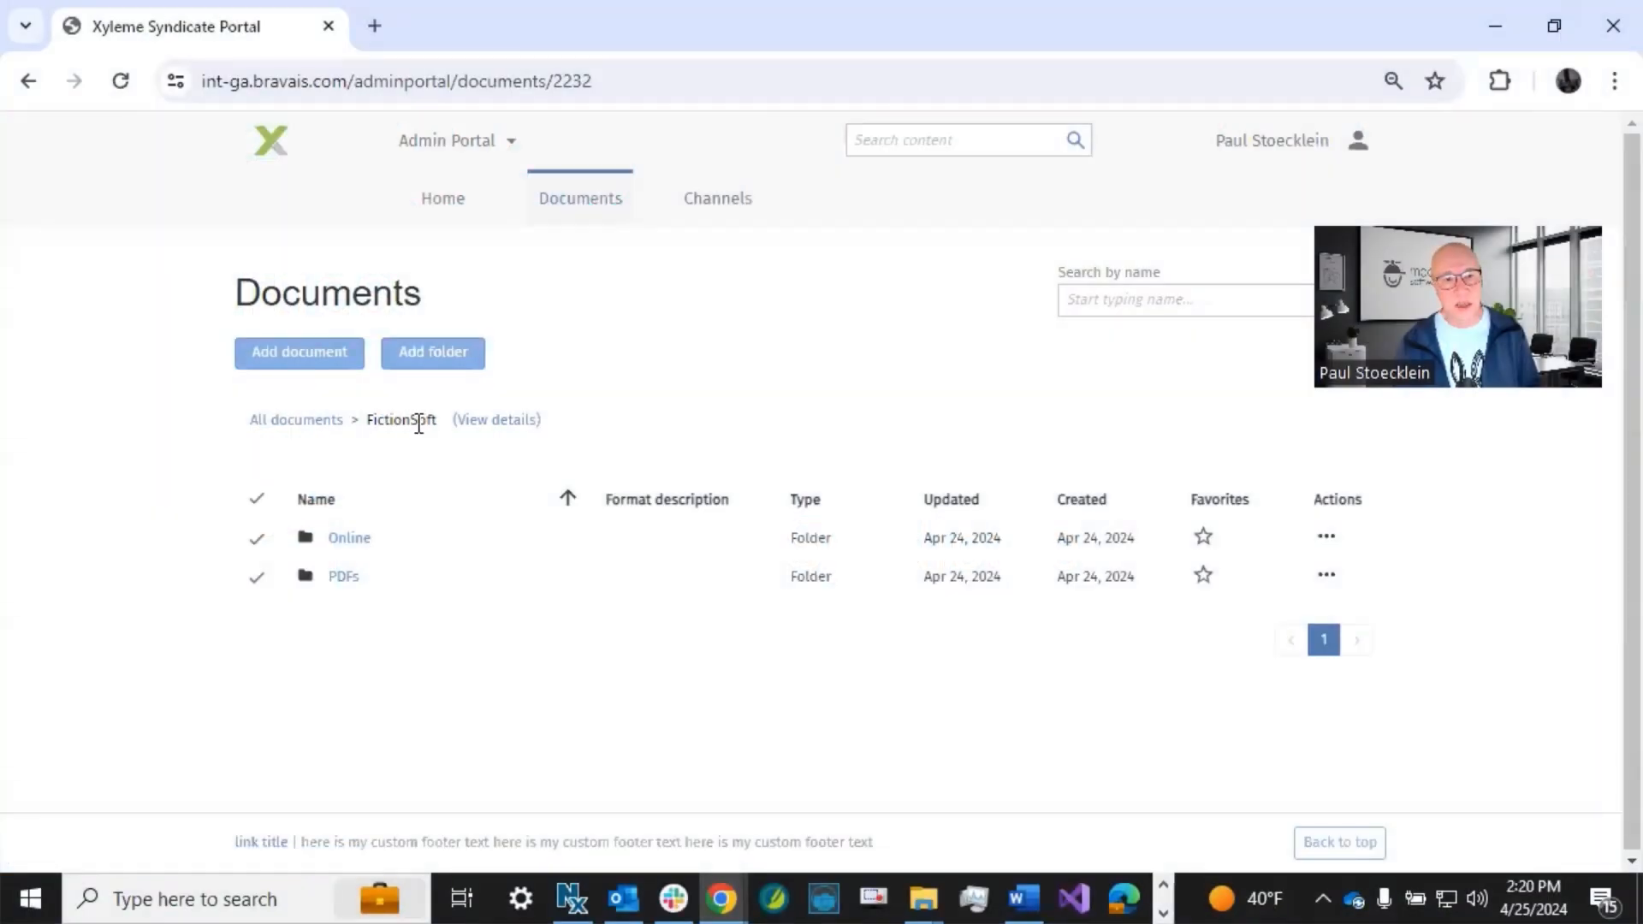
mouse_move(365, 503)
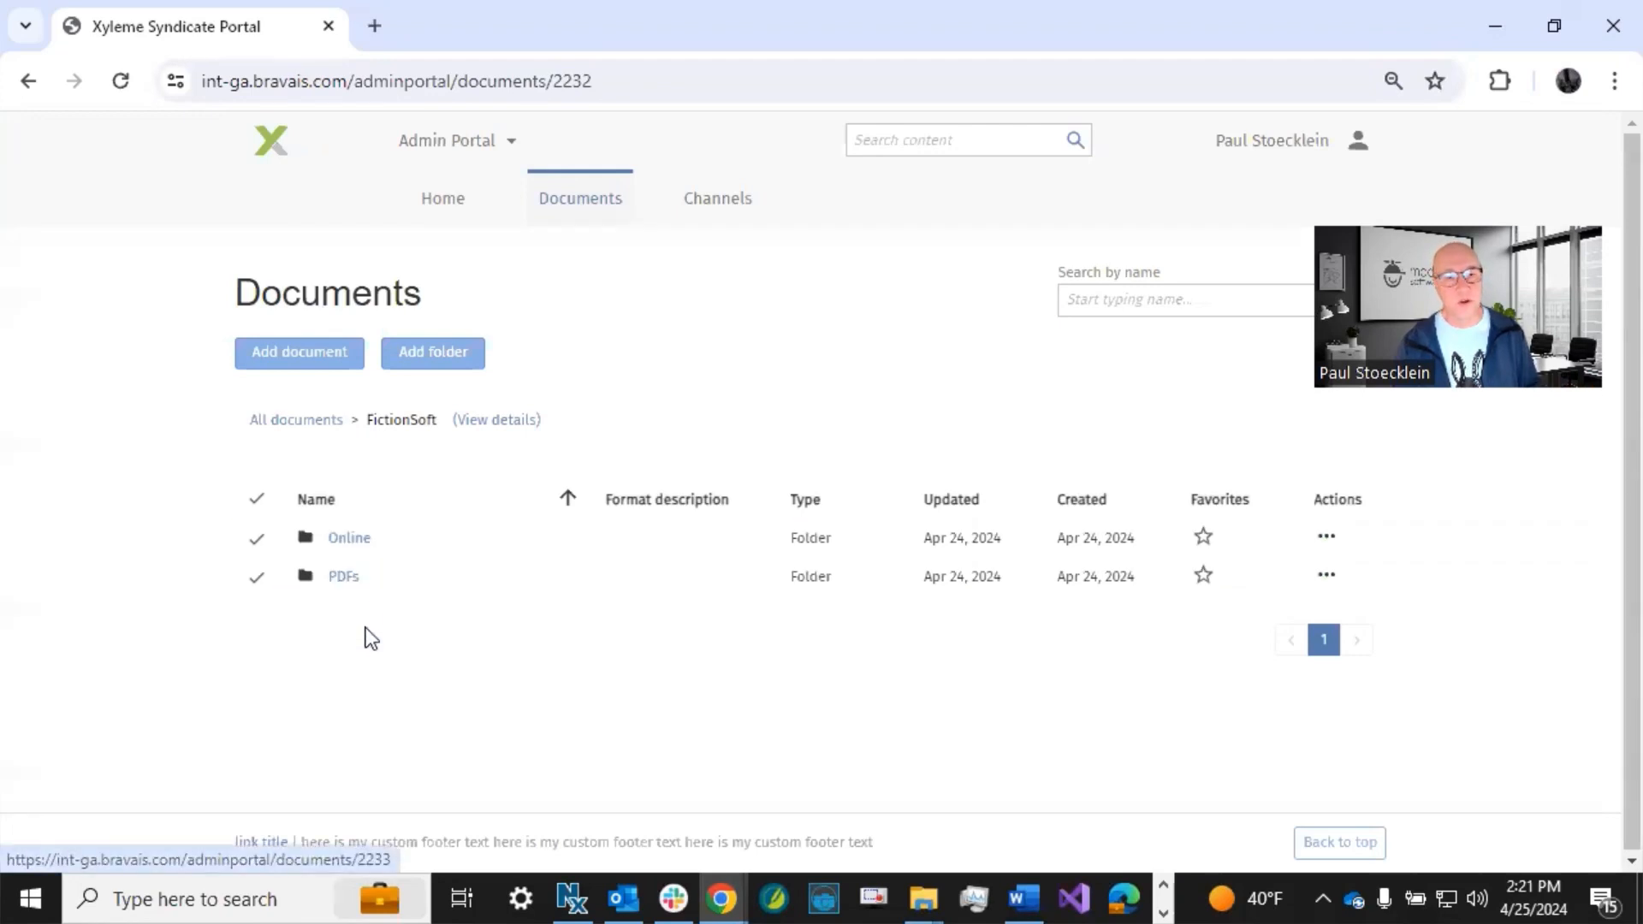
mouse_move(349, 538)
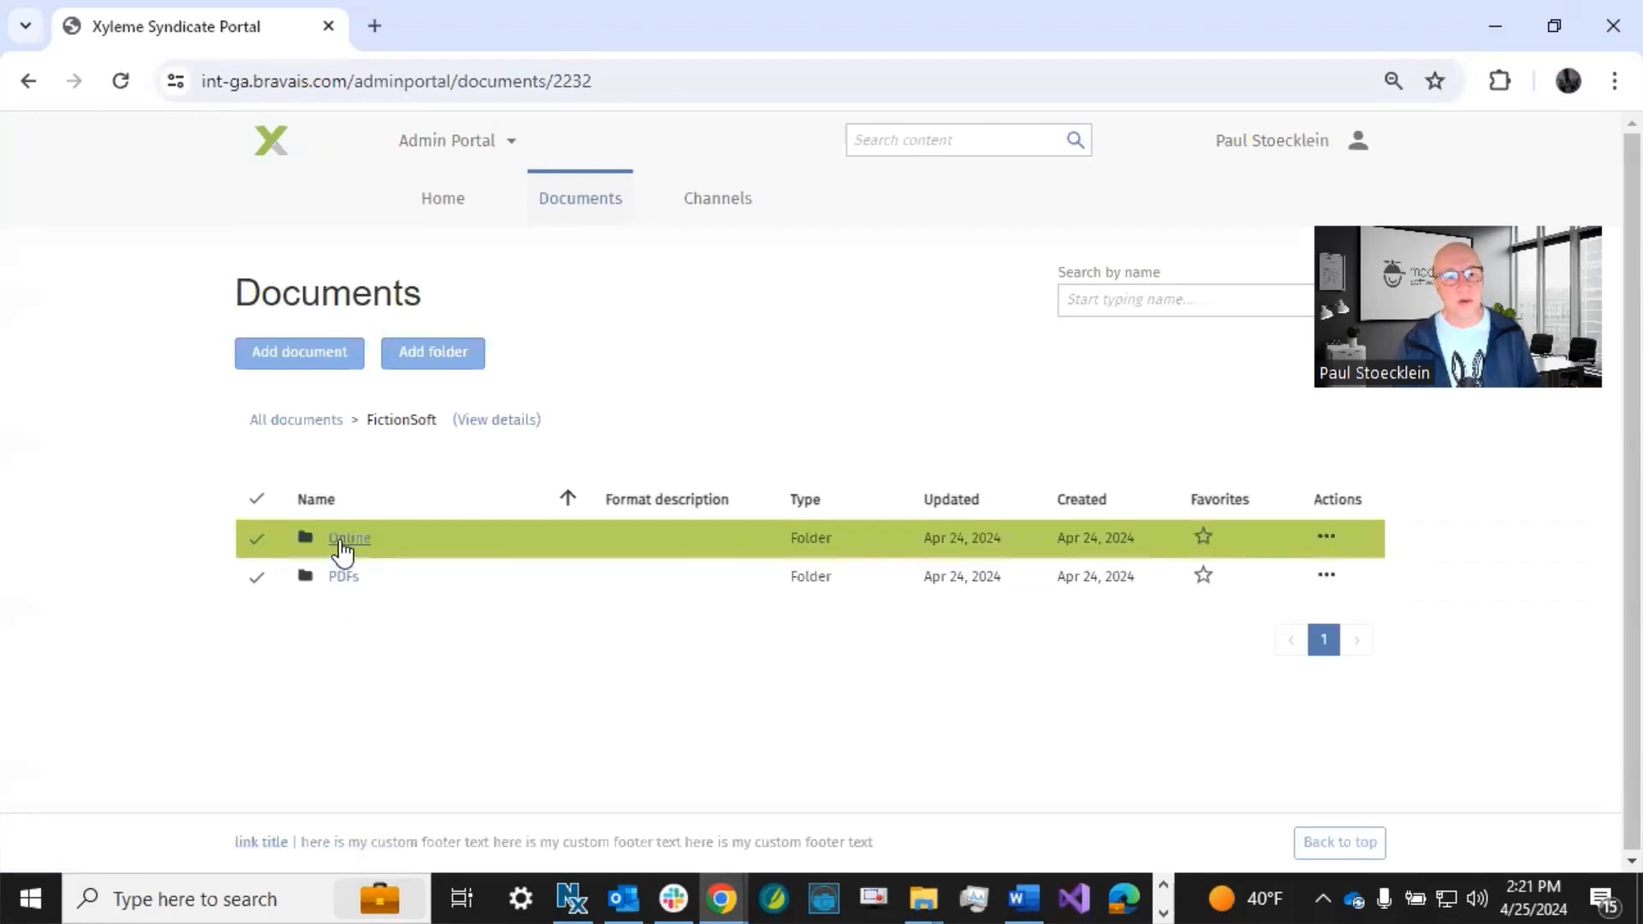
Select the Destinations folder in Project Organizer and show its context menu
click(348, 537)
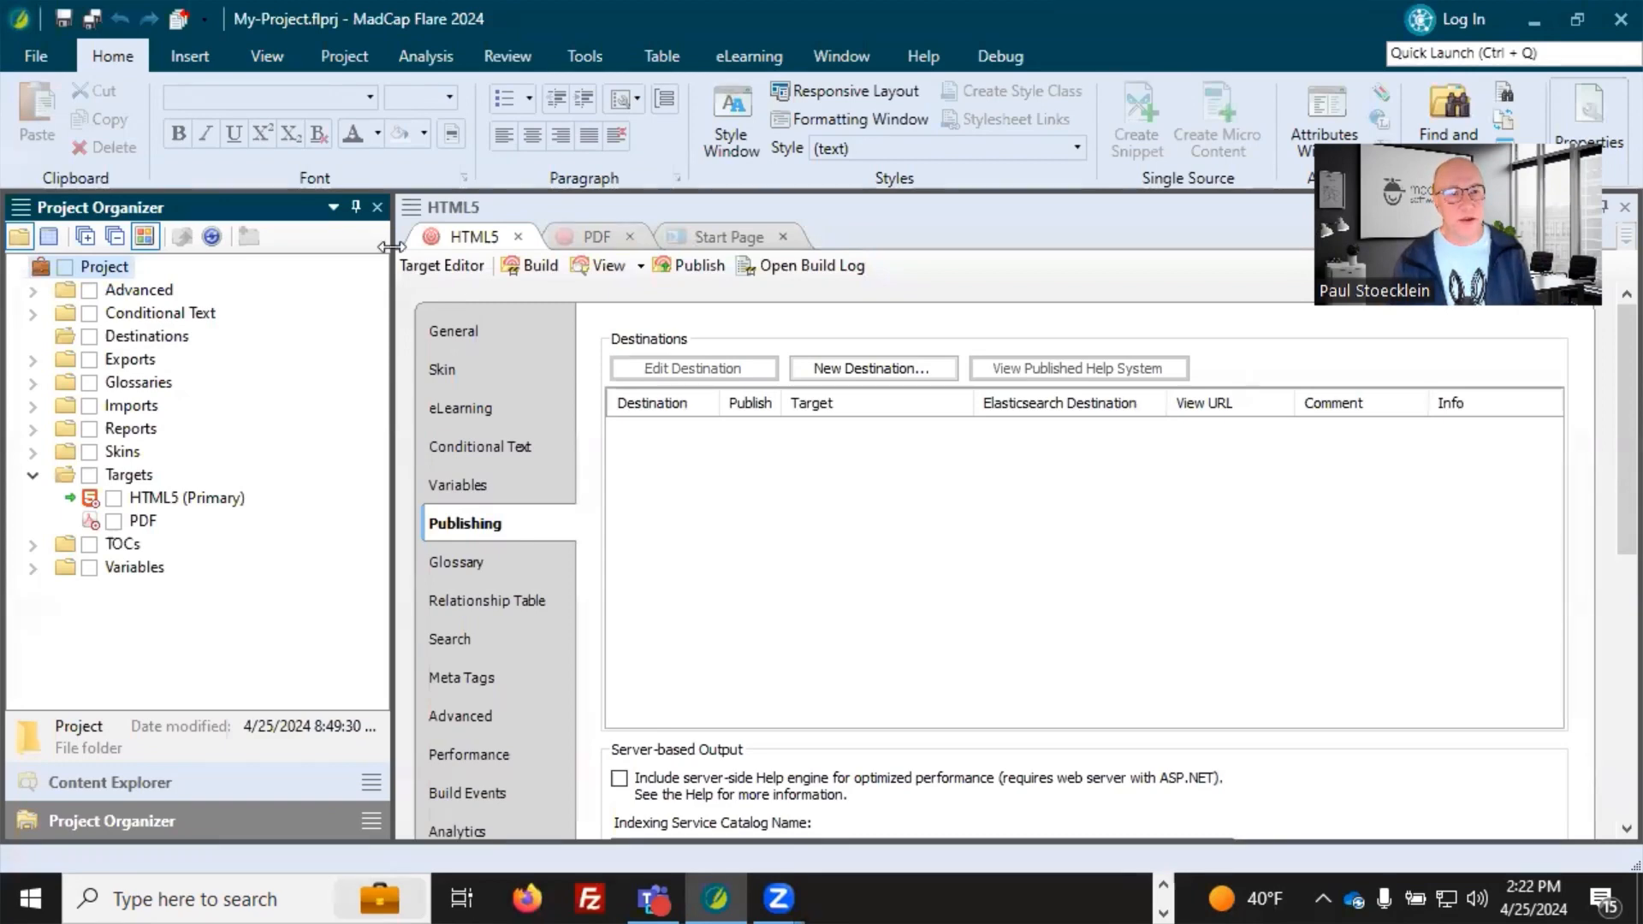
mouse_move(227, 374)
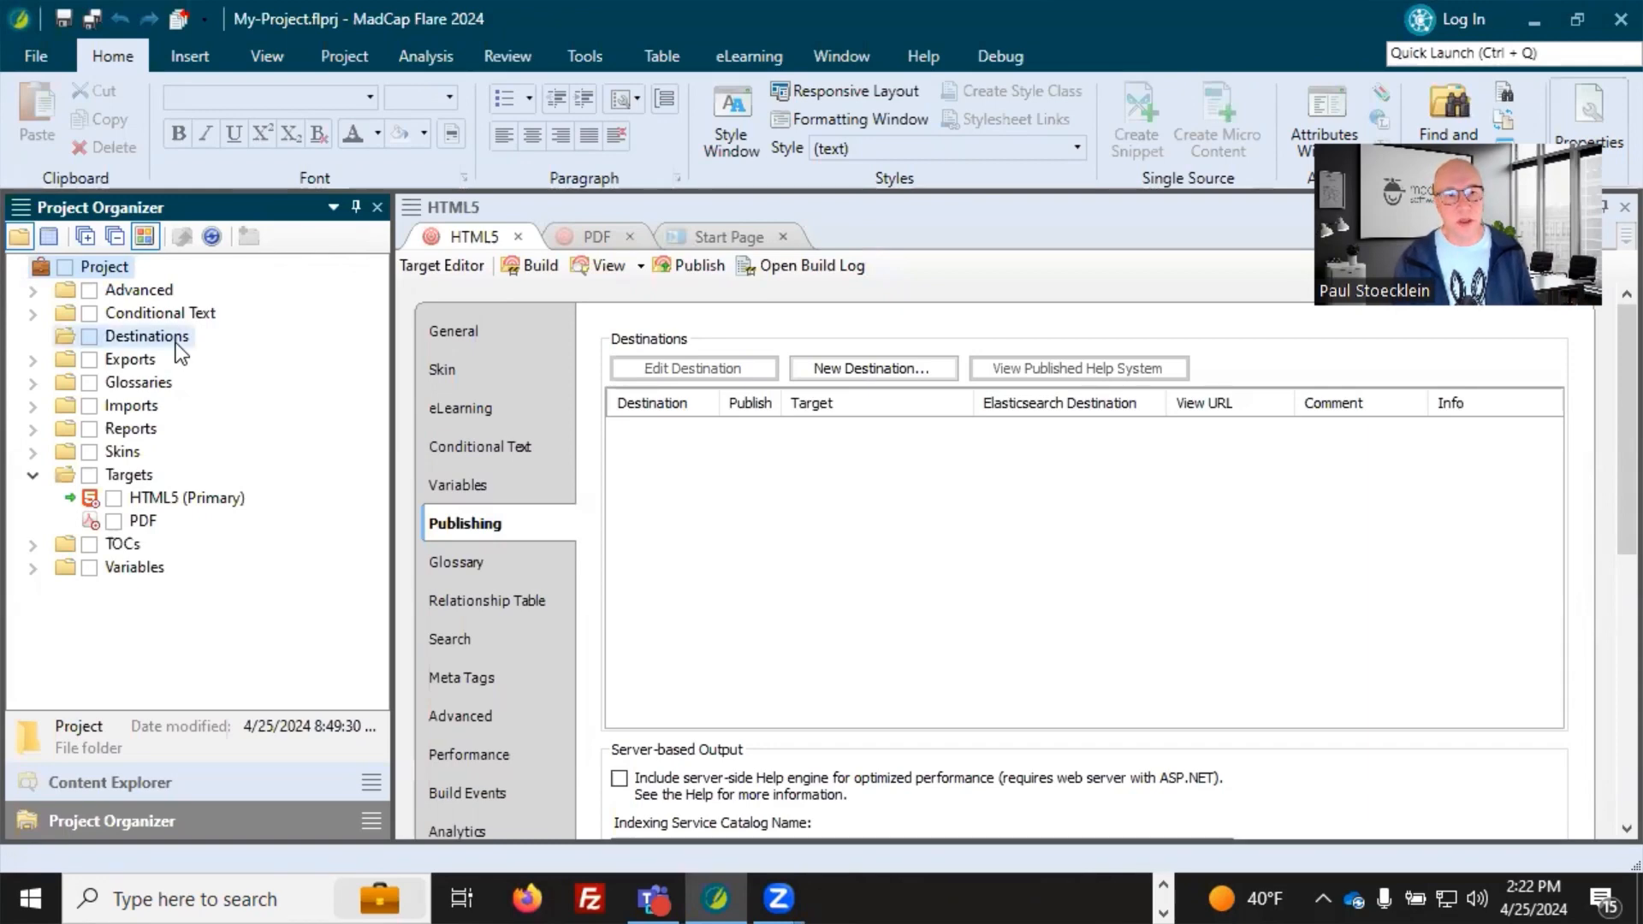
click(145, 335)
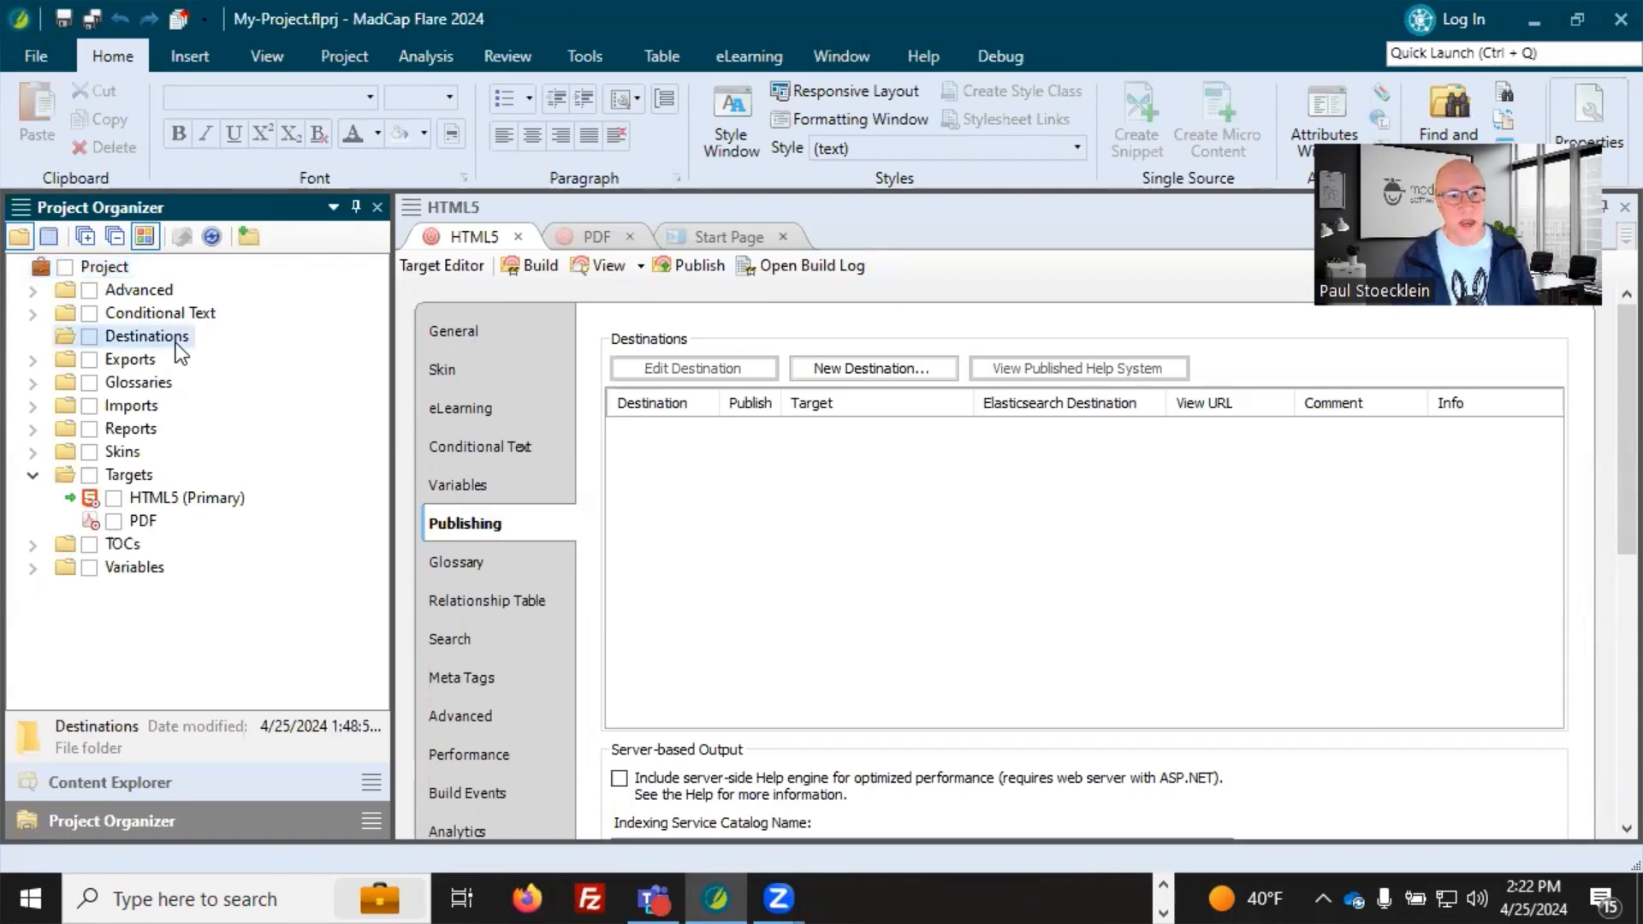
right_click(146, 336)
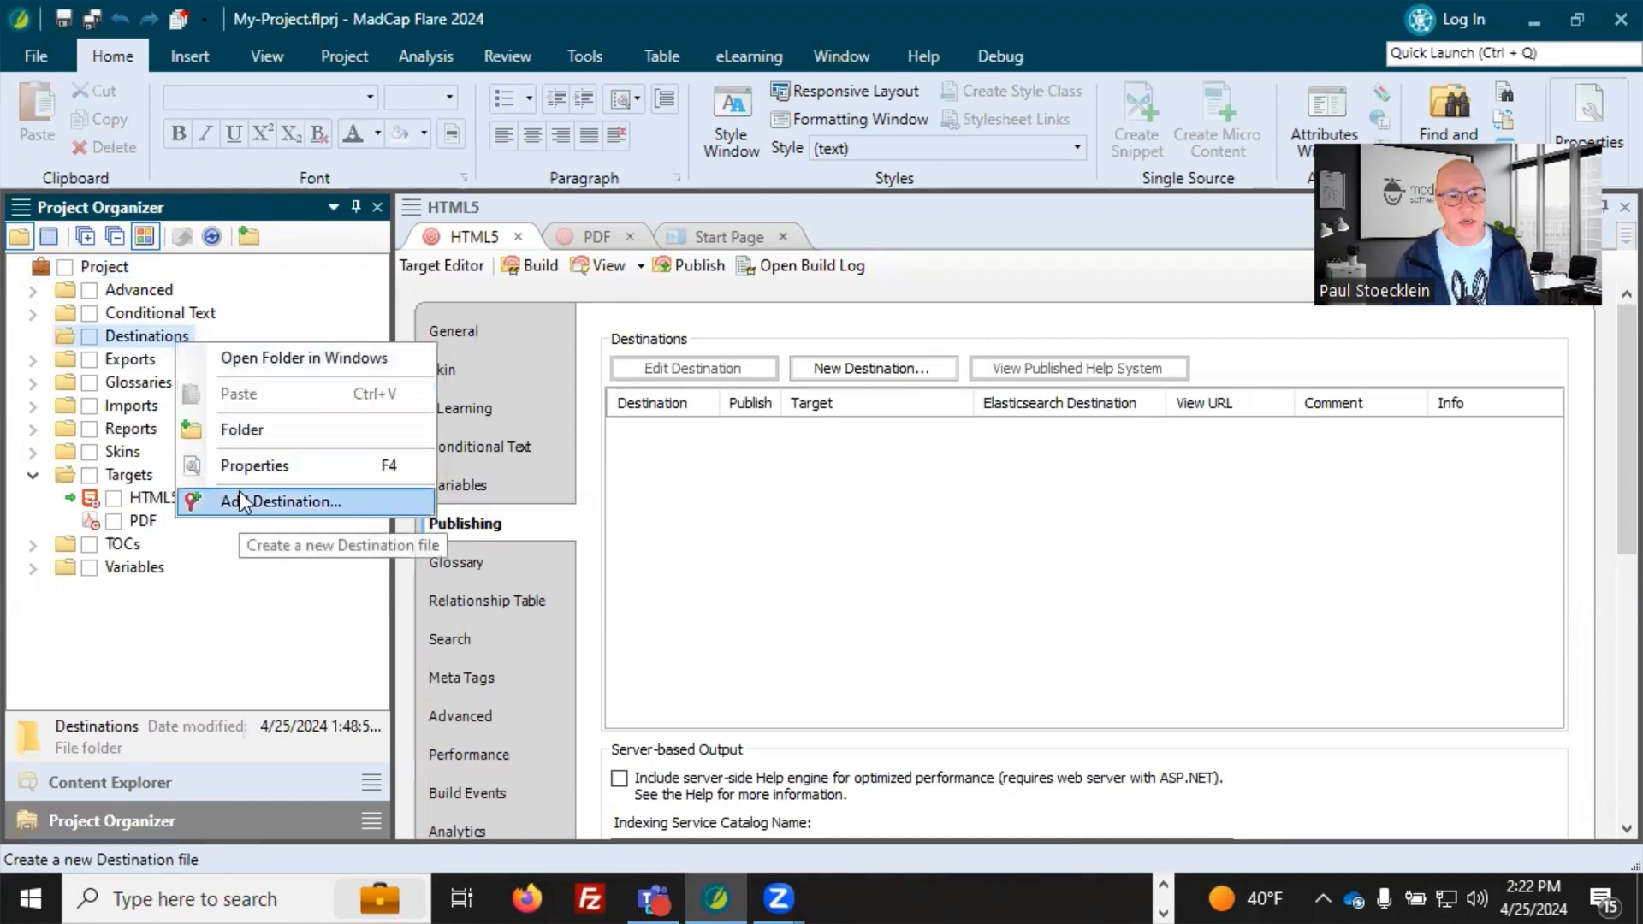
Add a new destination file named 'Syndicate-Online'
click(290, 500)
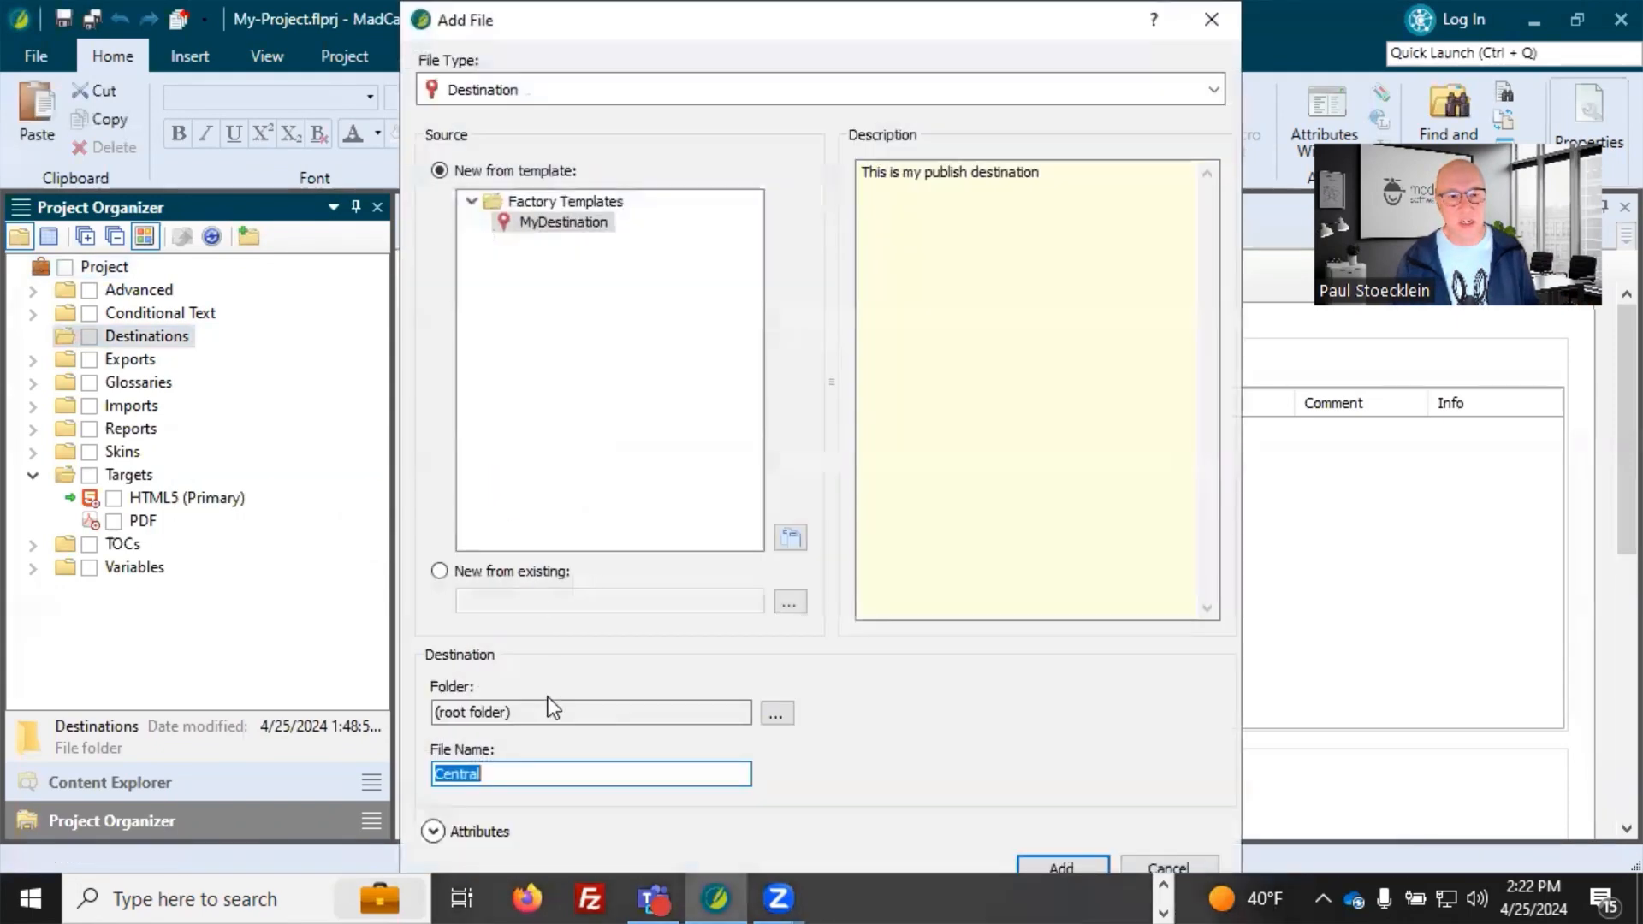
mouse_move(411, 776)
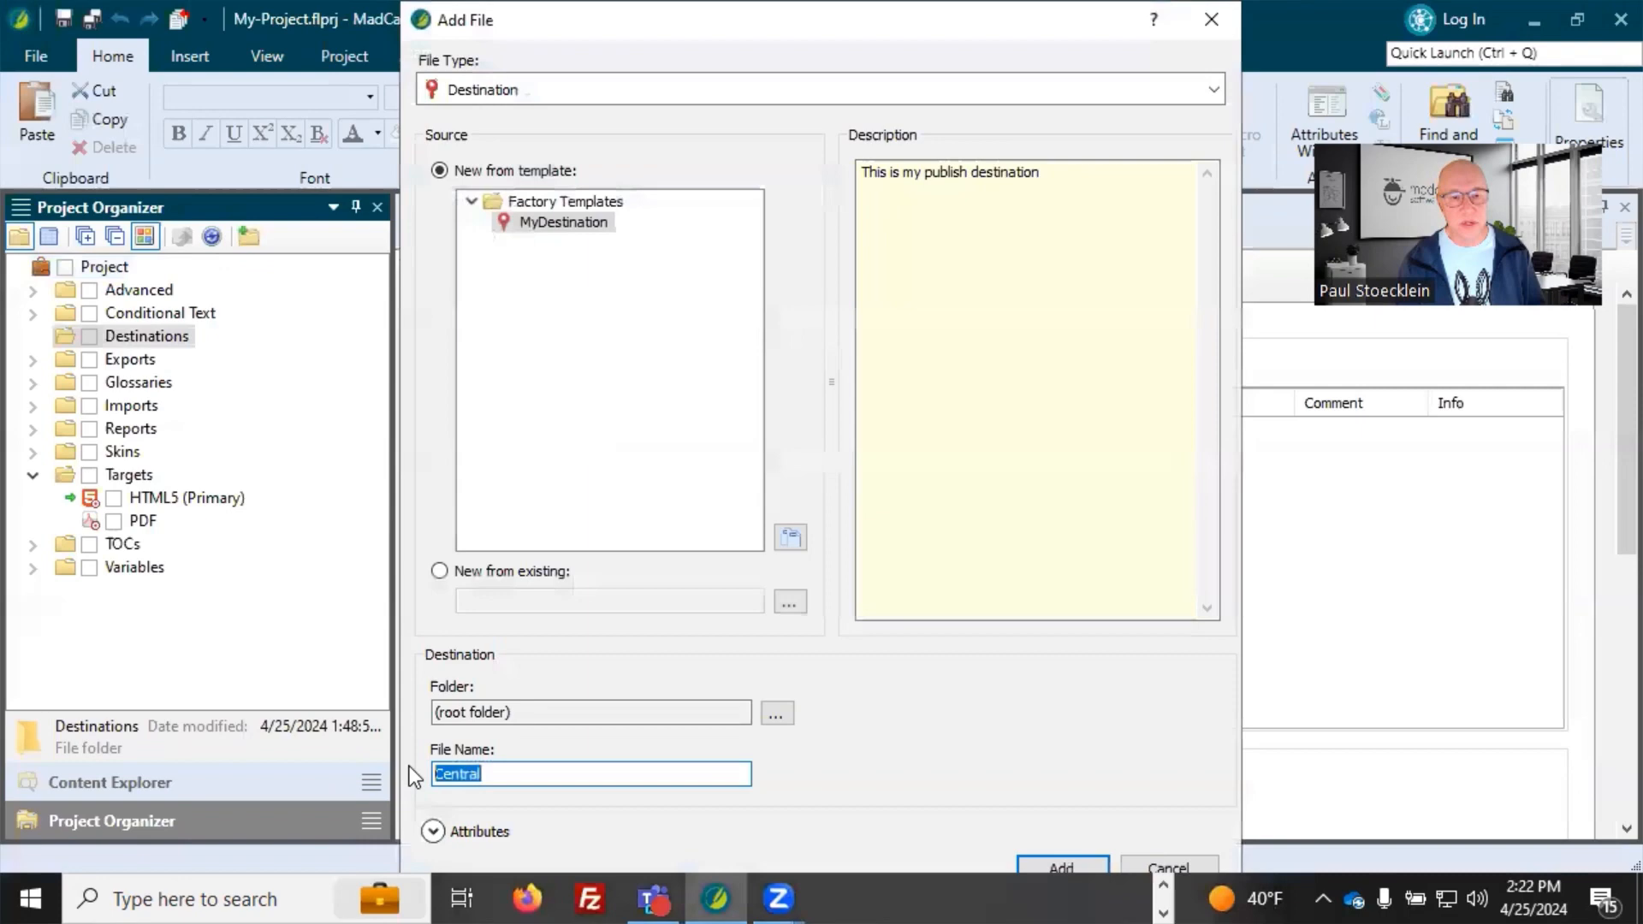
mouse_move(417, 775)
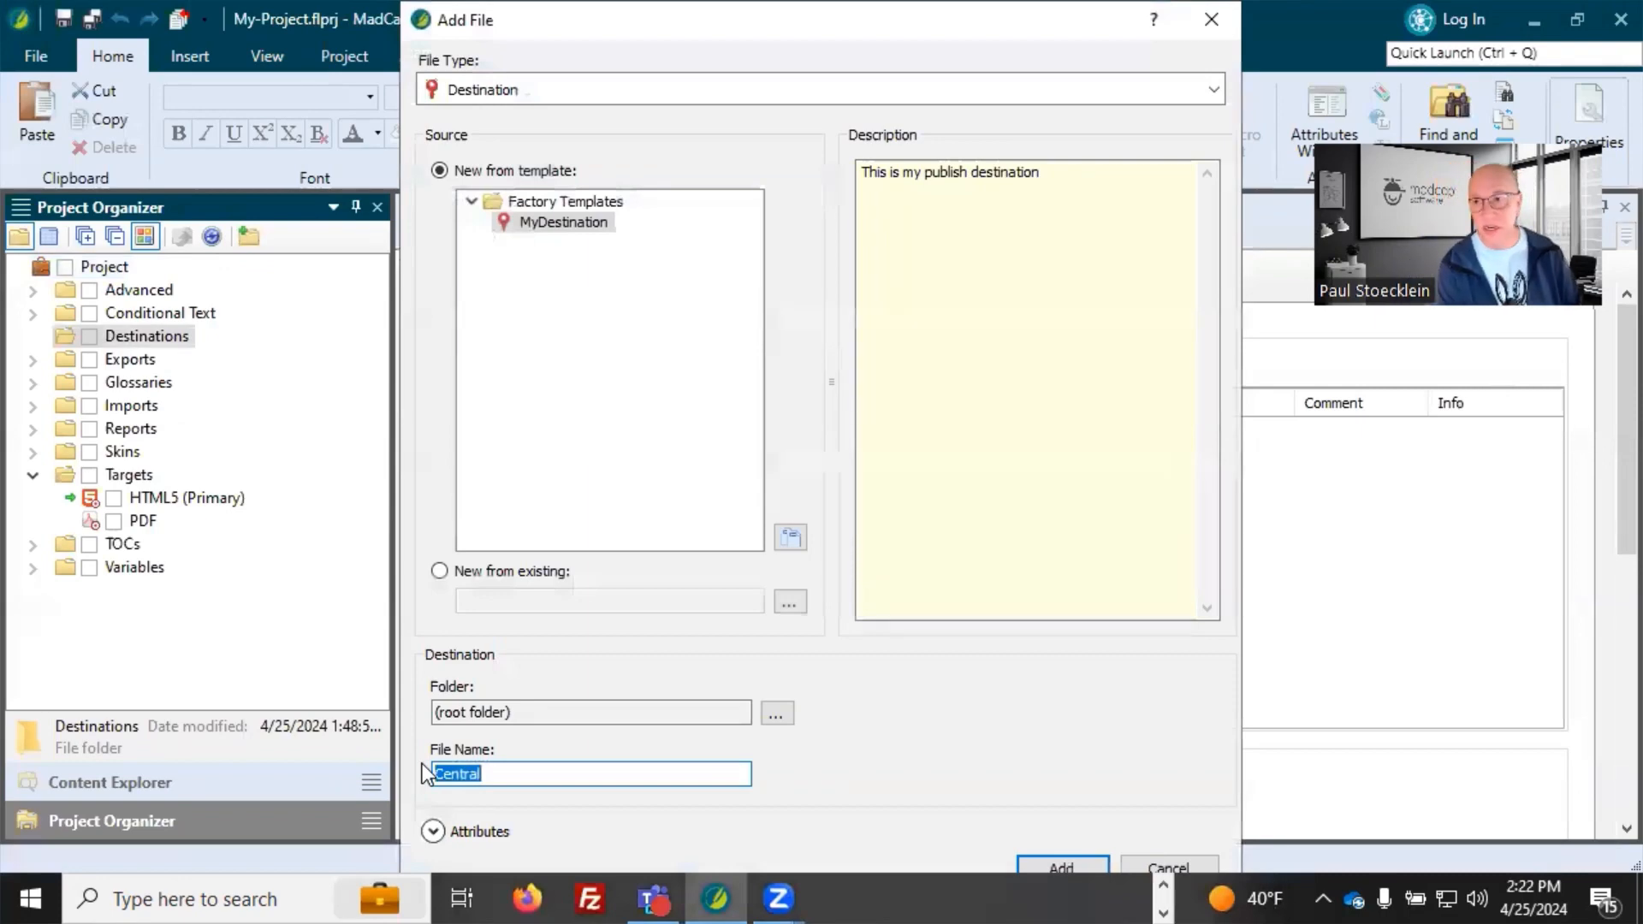
text(Syndical)
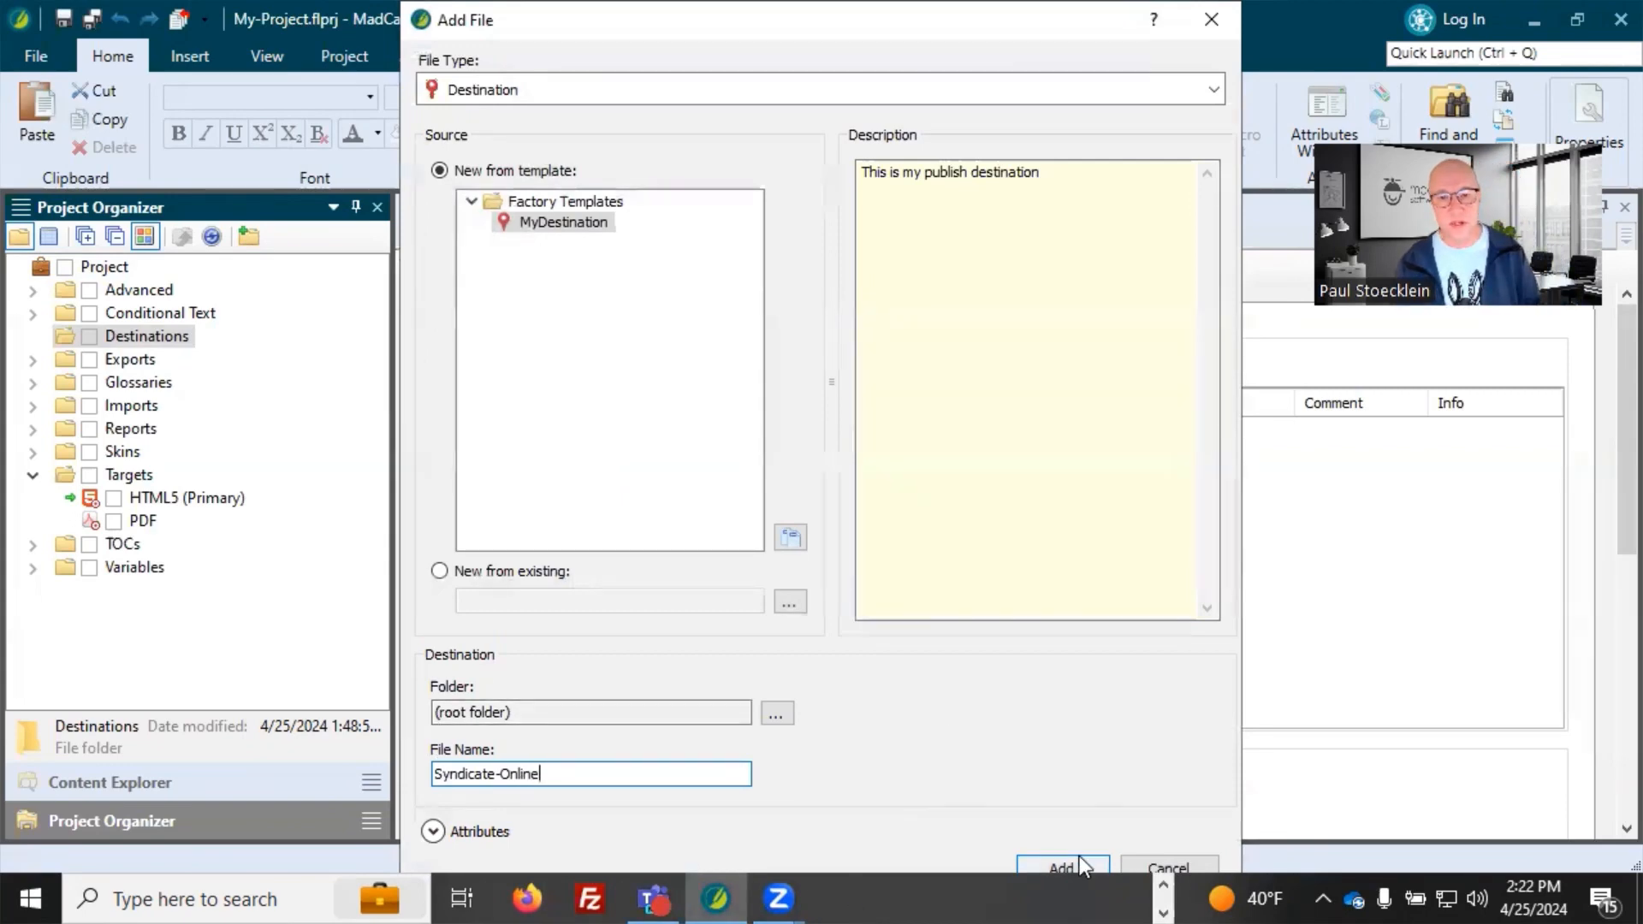
click(1063, 868)
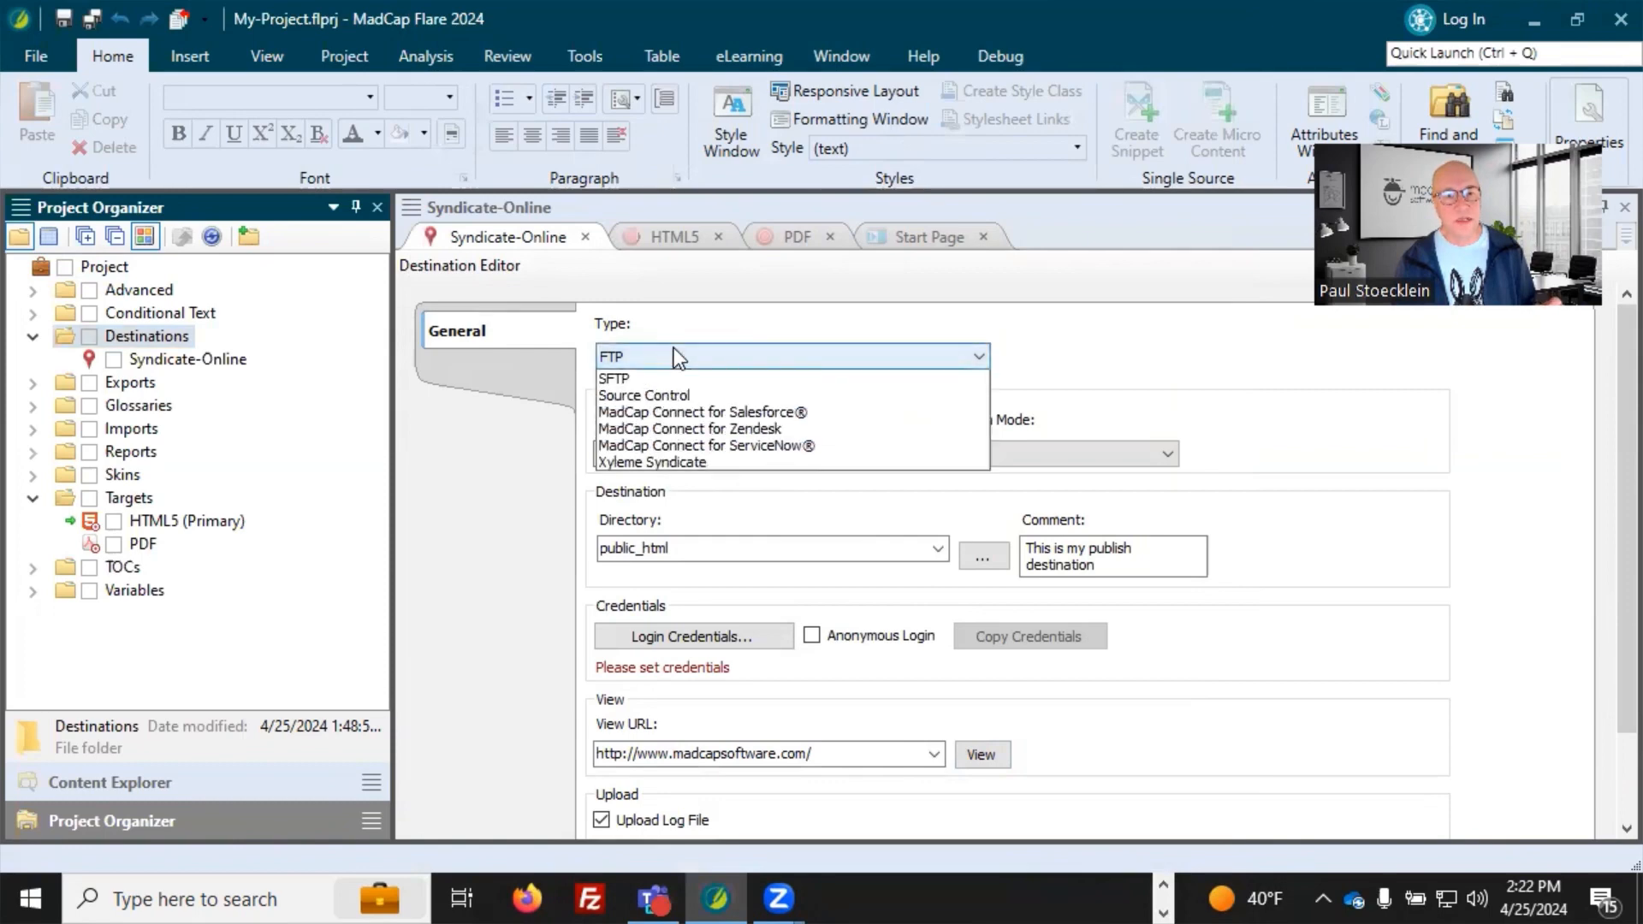
Set the destination type to Xyleme Syndicate and bring up the Syndicate login window
click(652, 462)
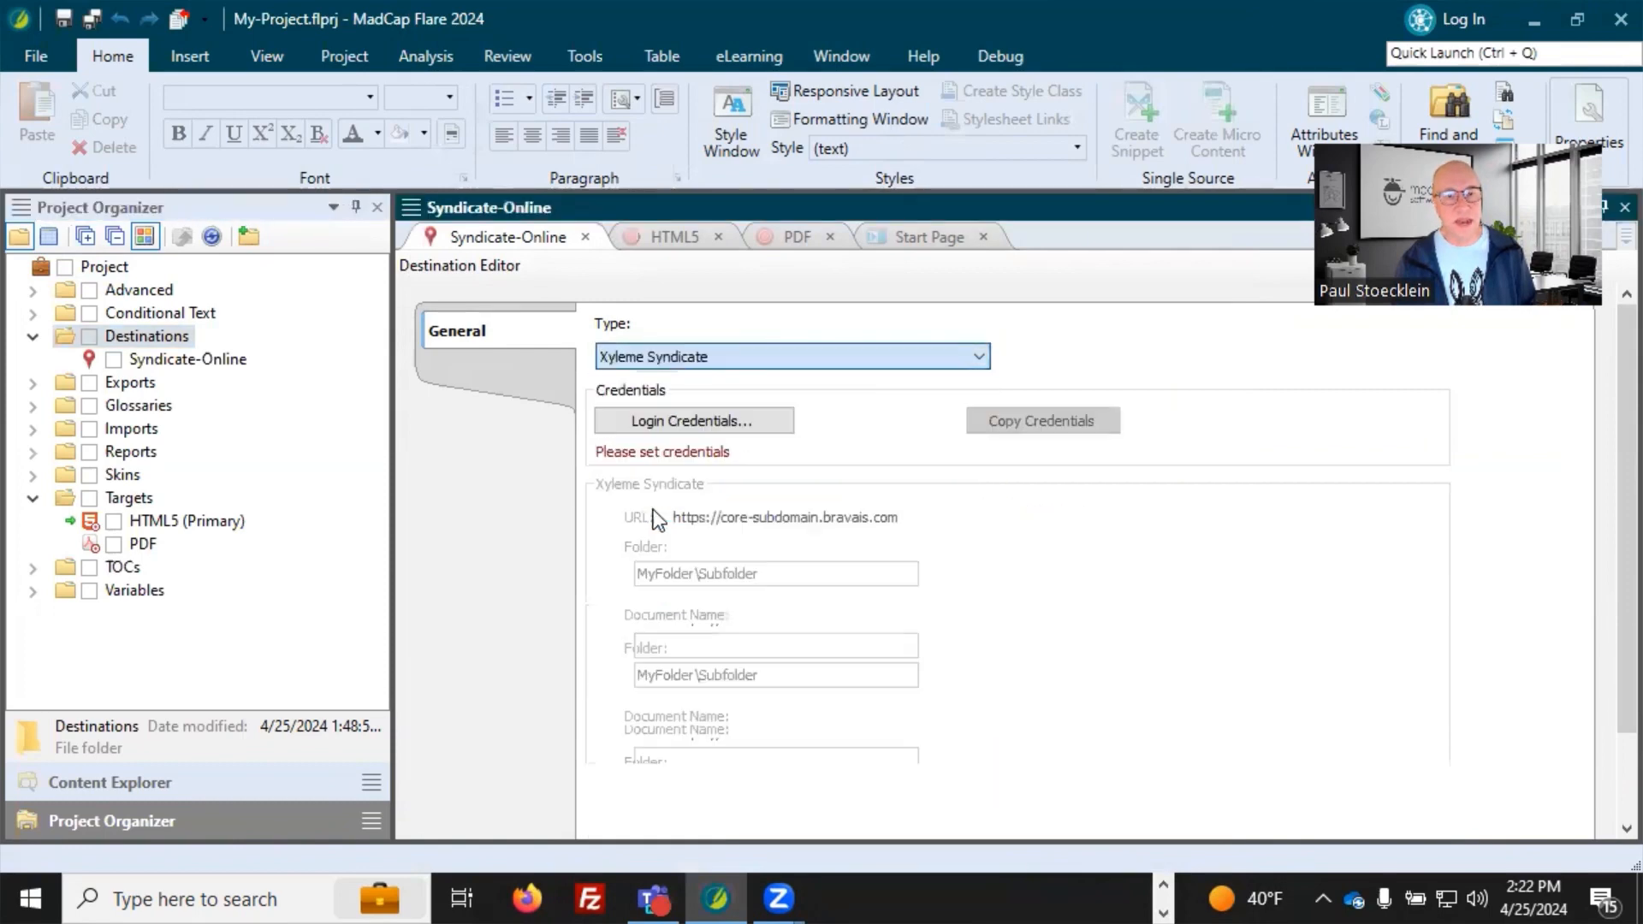
click(692, 420)
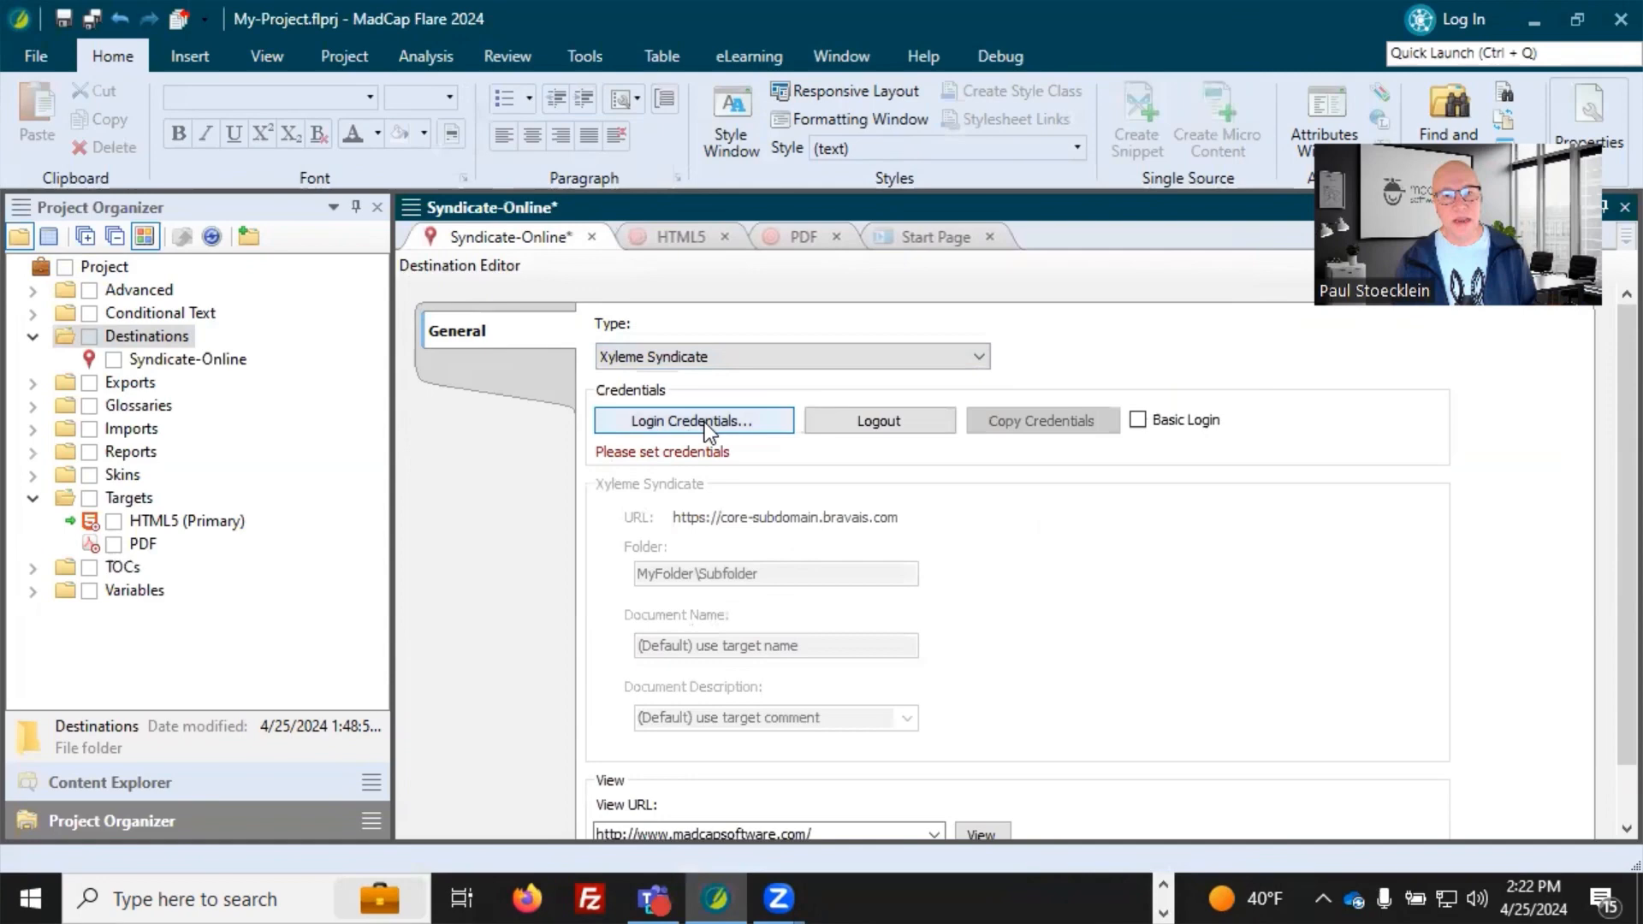
click(692, 421)
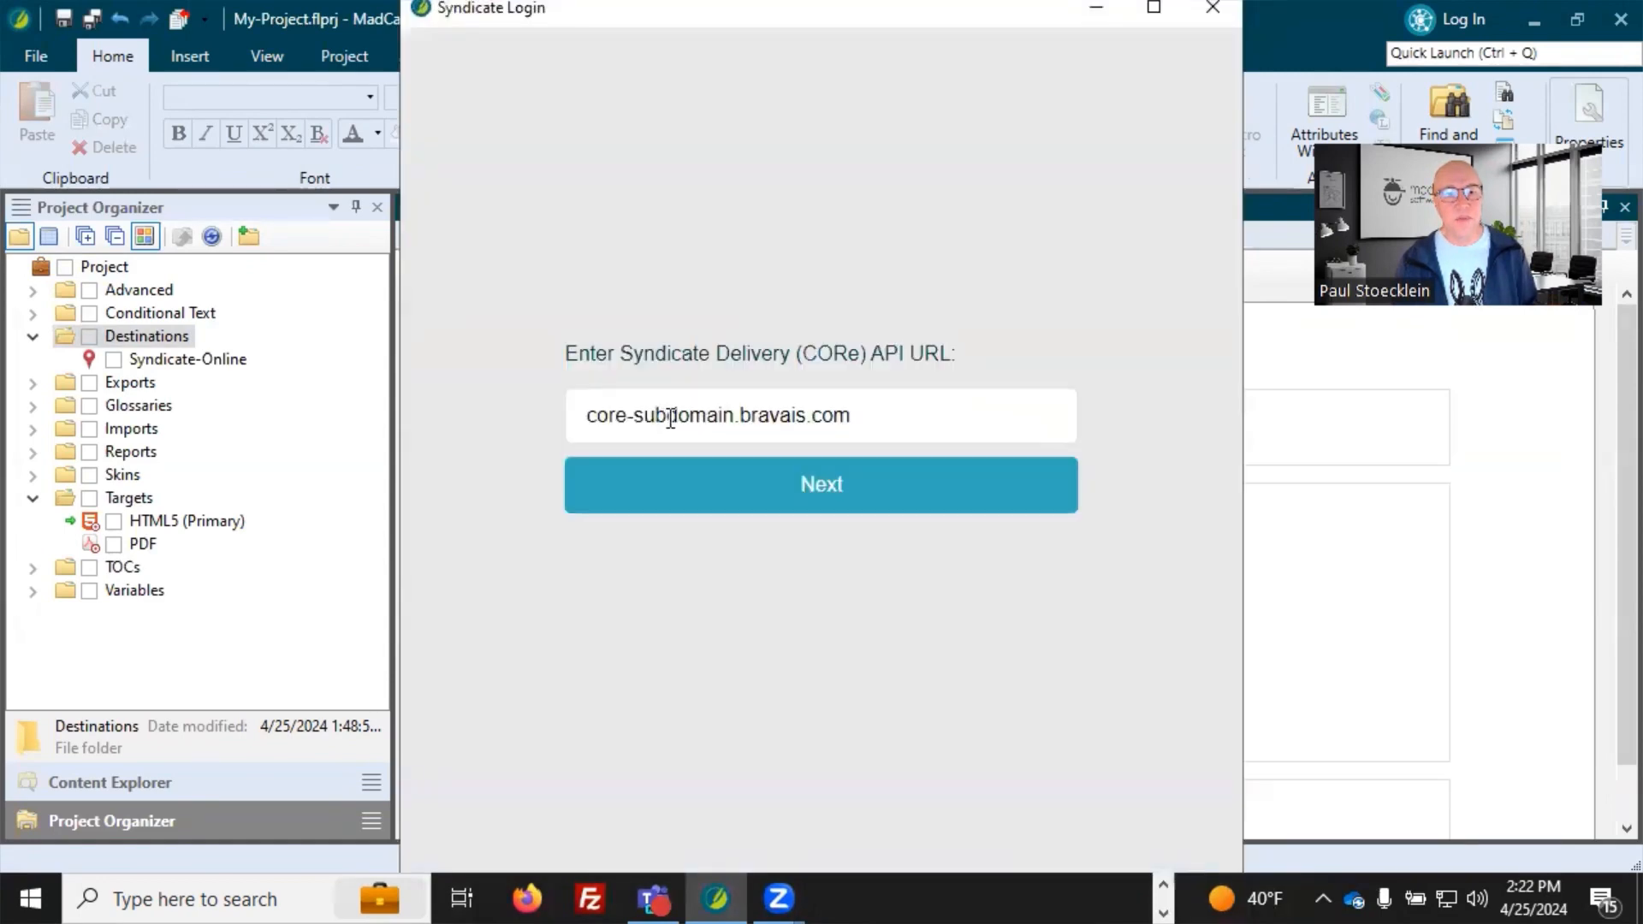
Change the API URL to core-int-ga.bravais.com and sign in to Syndicate
double_click(668, 416)
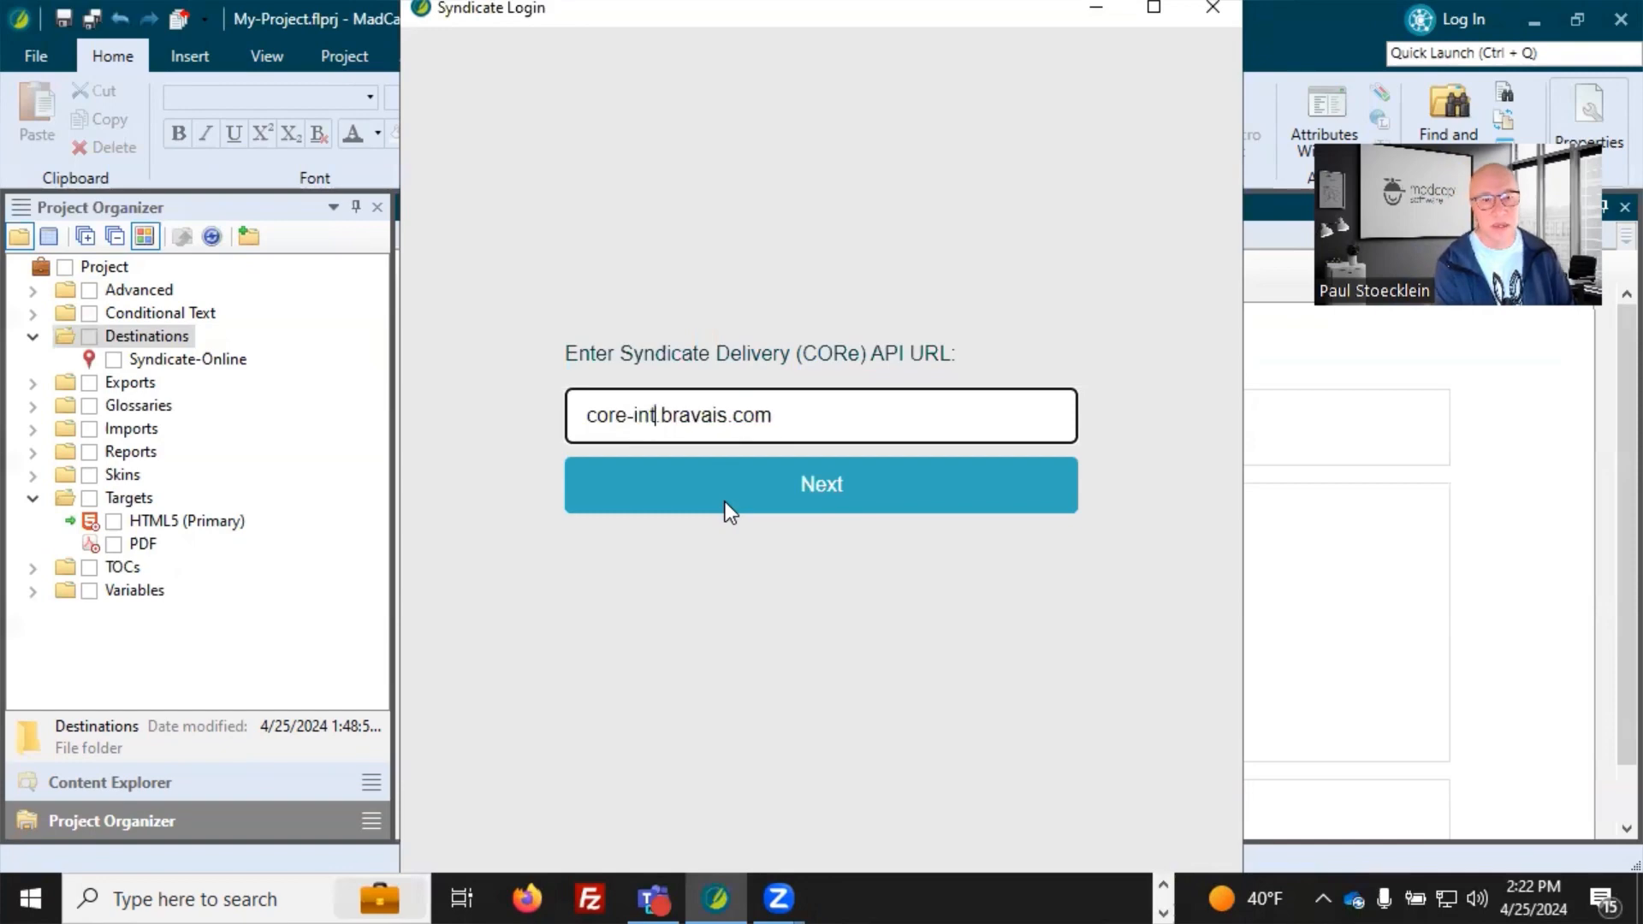
text(-ga)
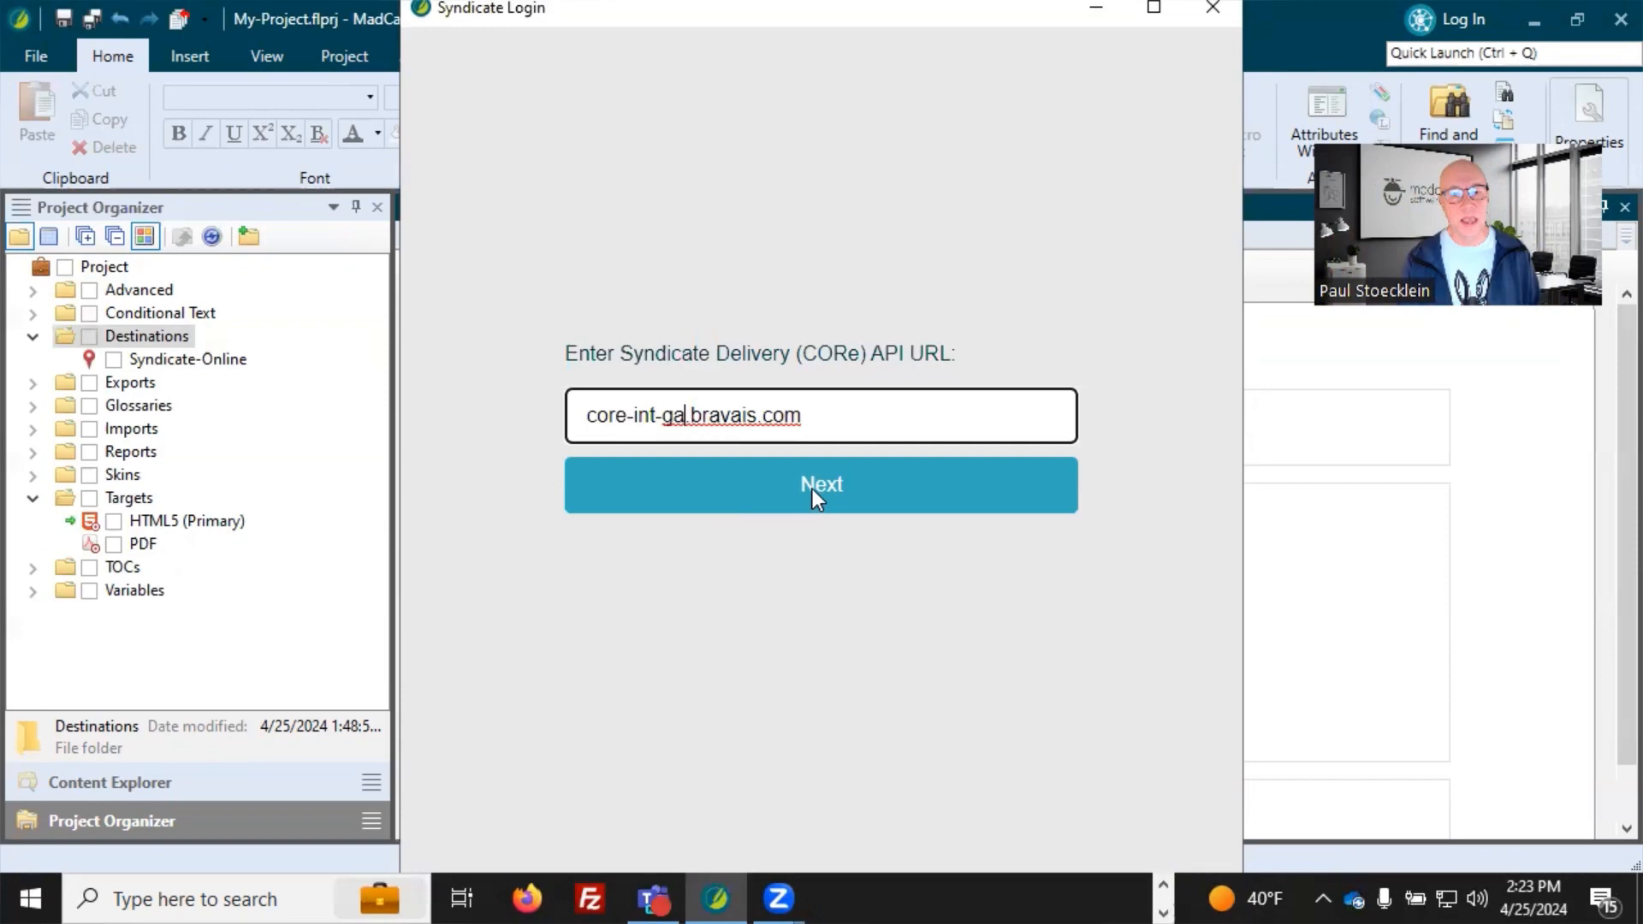
click(821, 484)
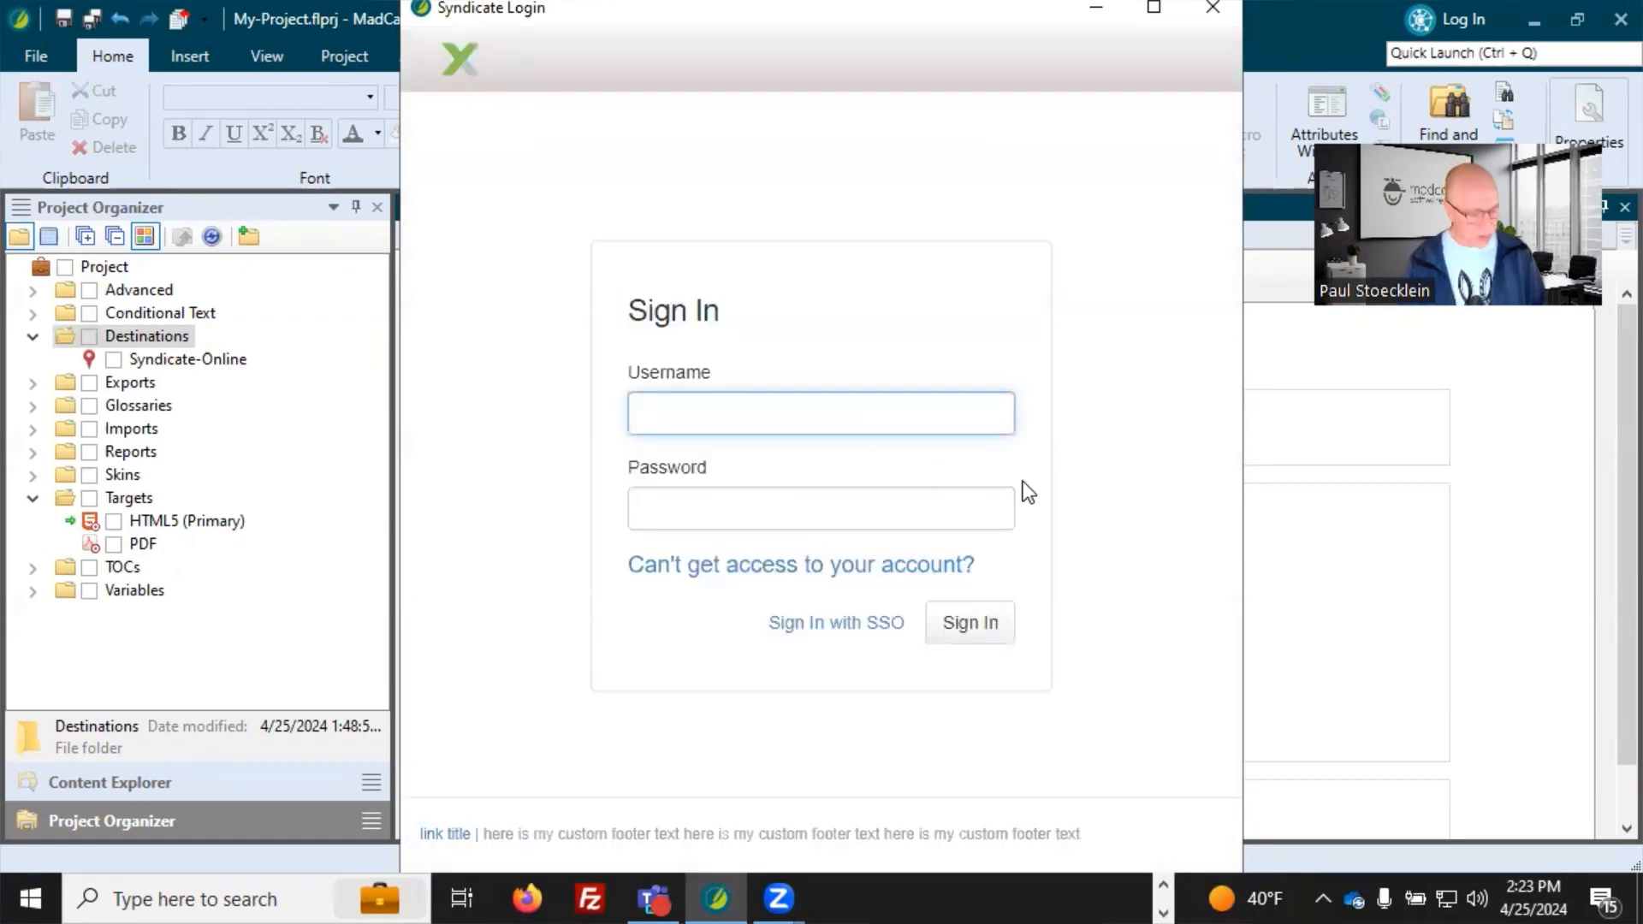
click(968, 623)
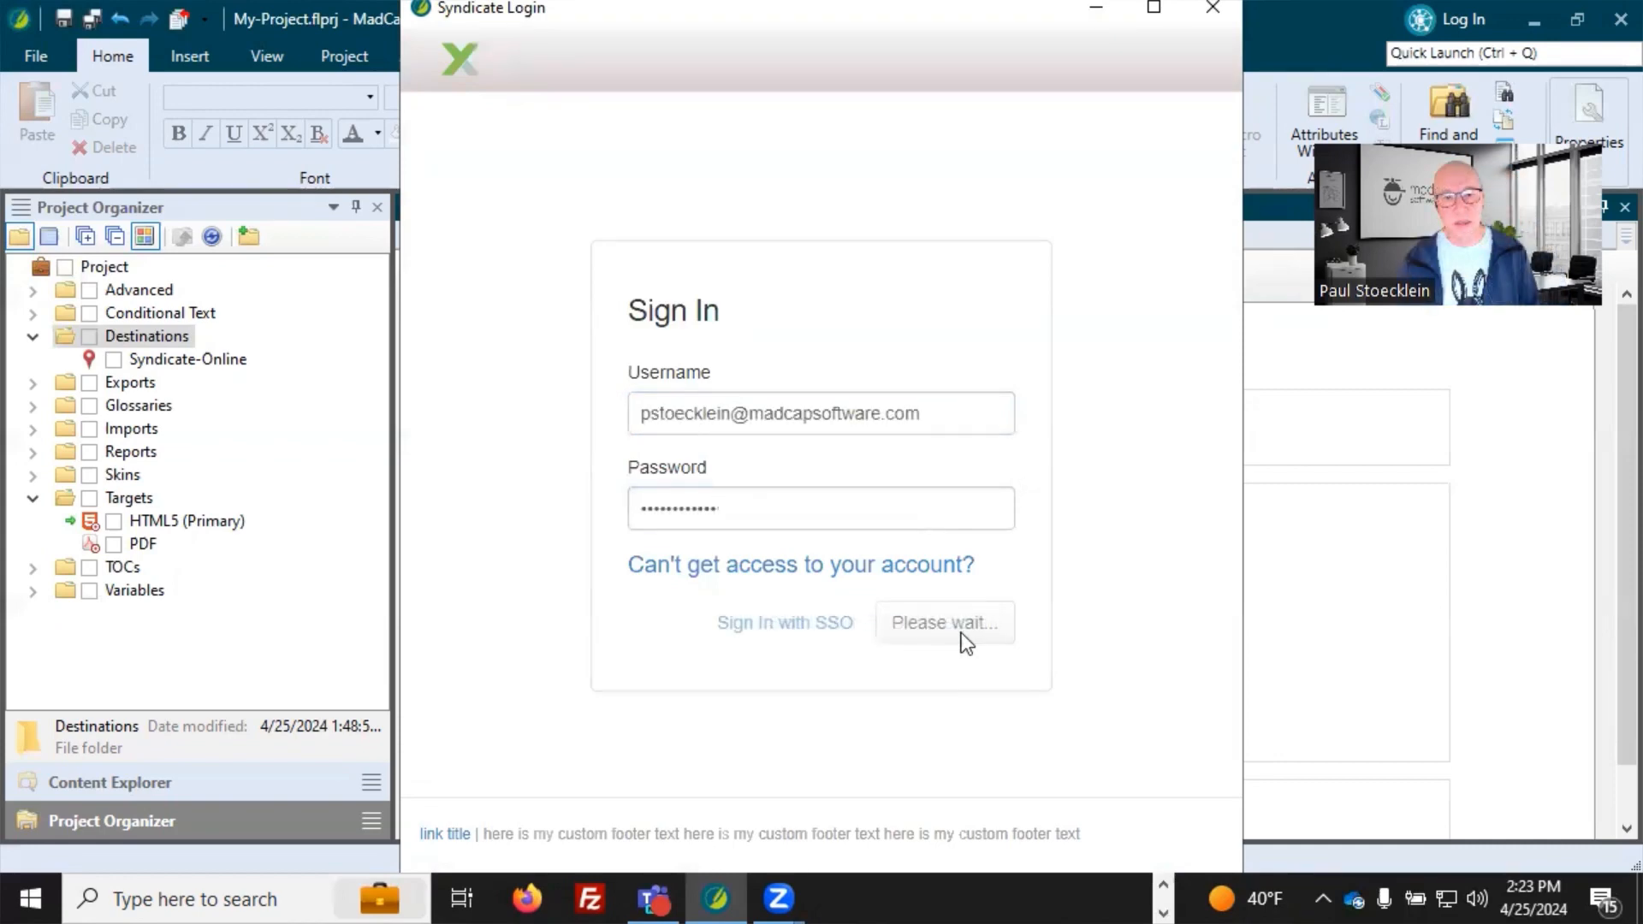
click(943, 621)
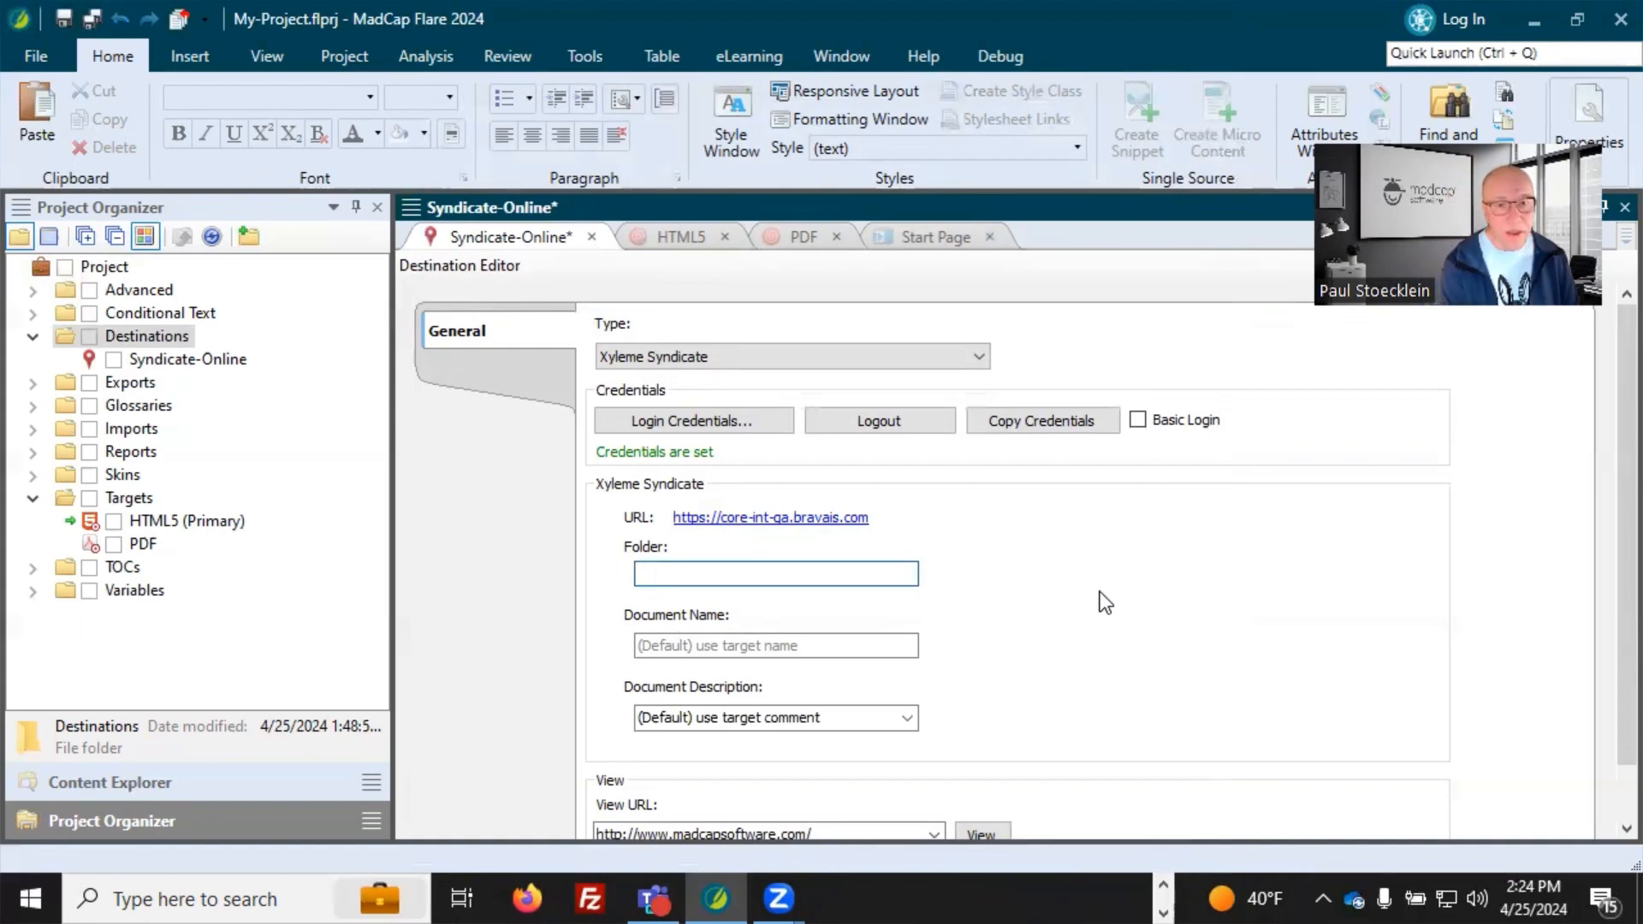
Set the destination folder to 'FictionSoft\Online', then return to the HTML5 target
text(Fiction5)
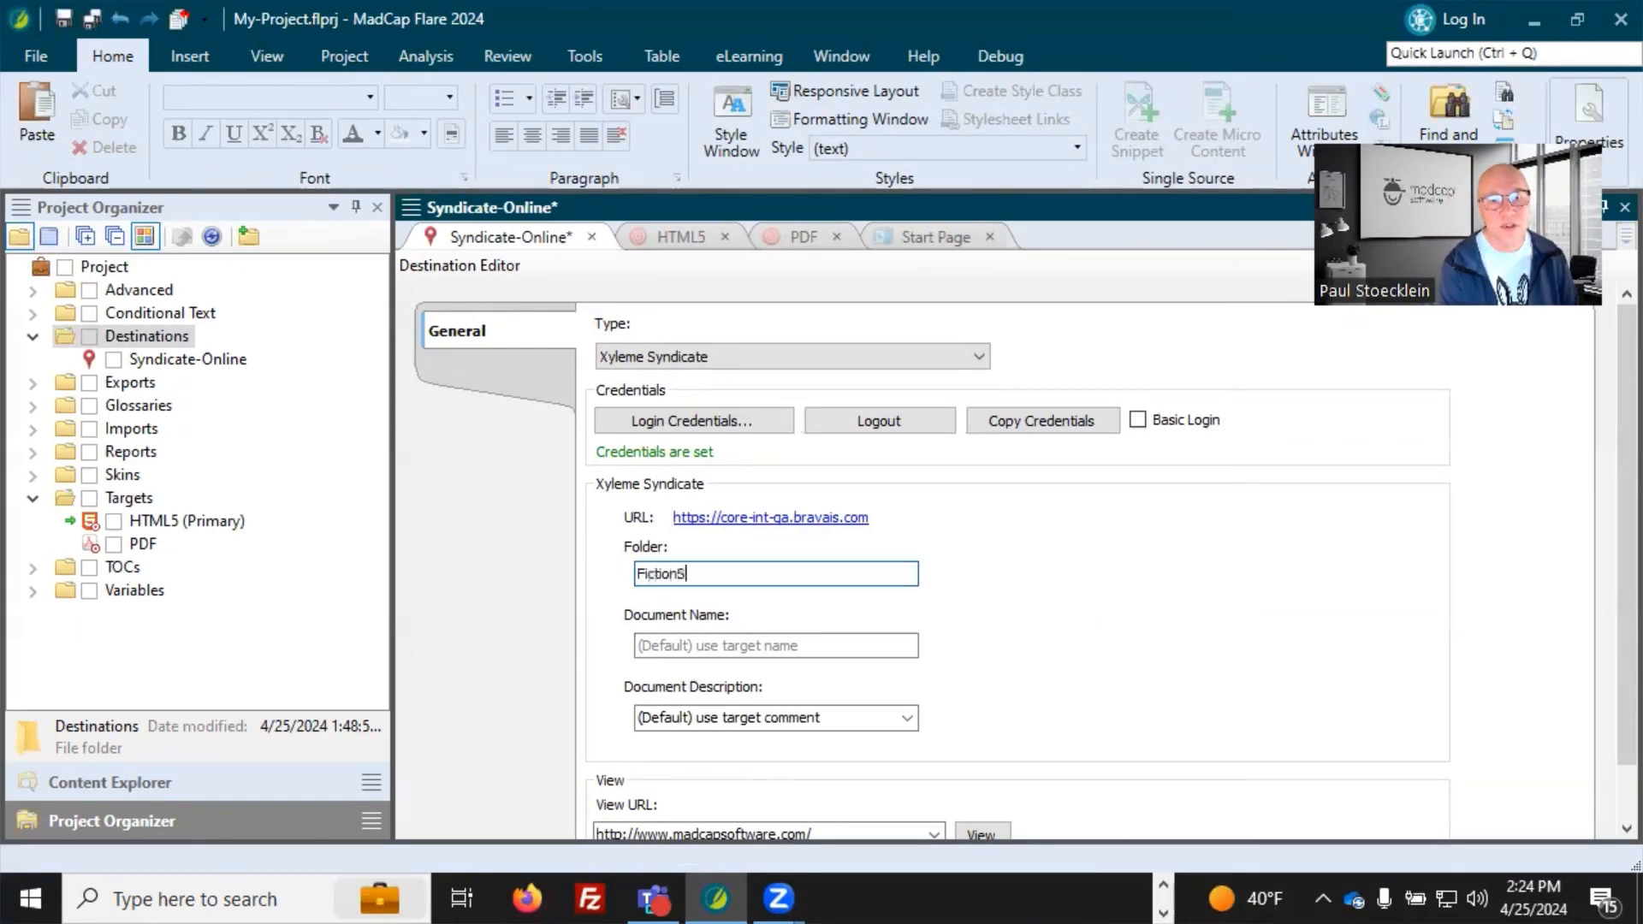
text(oft)
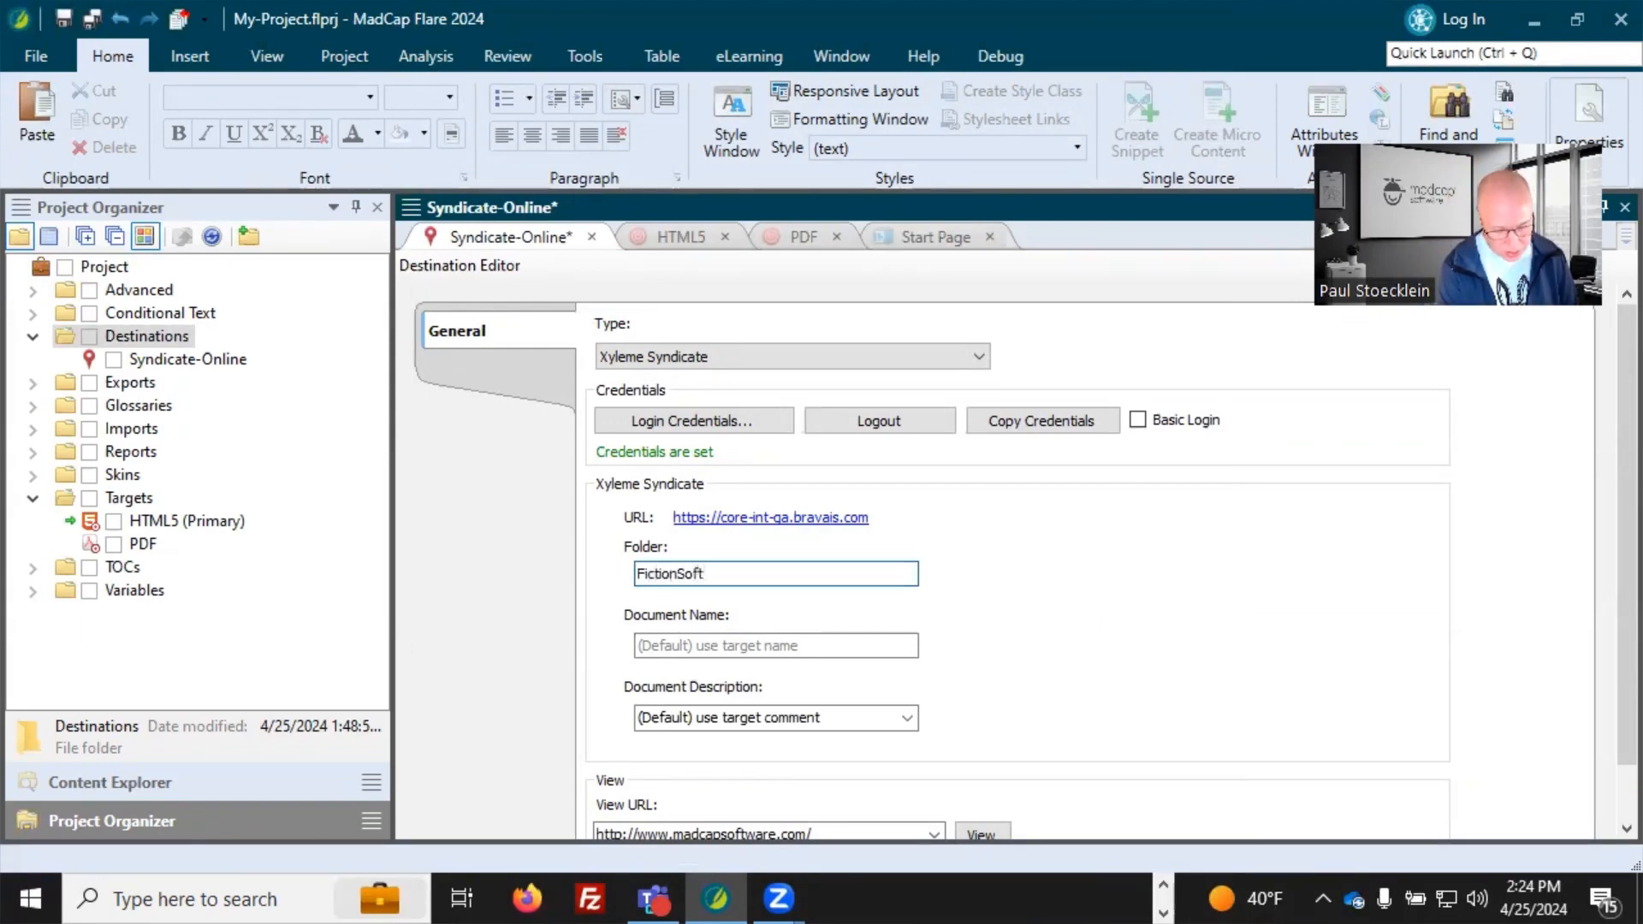
text(\Online)
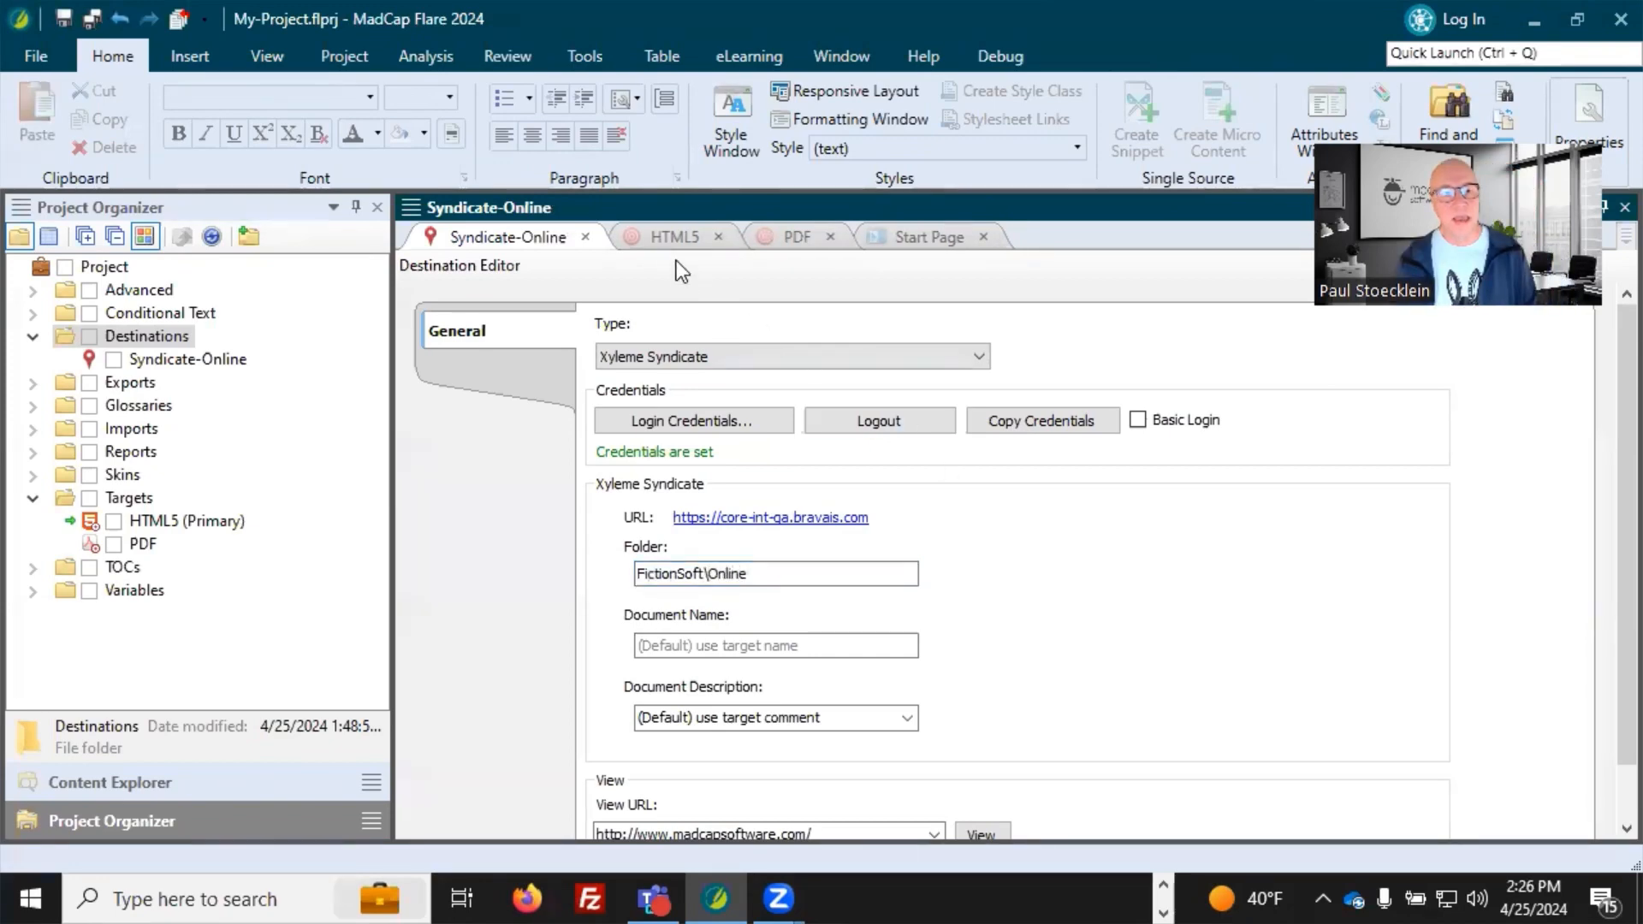
click(673, 237)
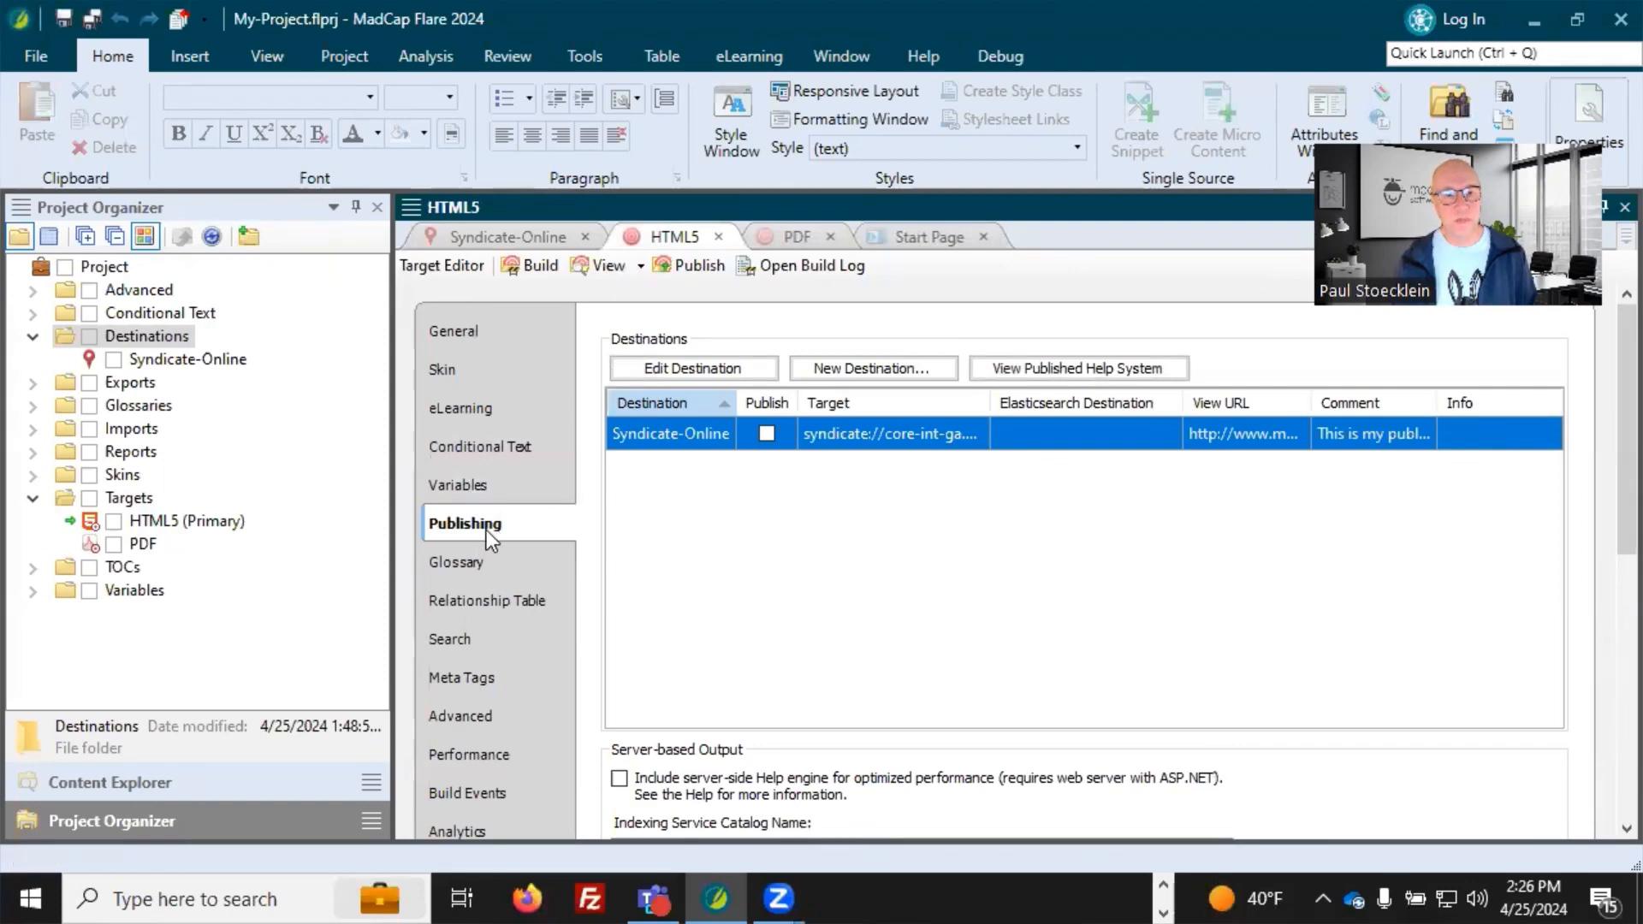
Mark Syndicate-Online for publishing and build the HTML5 target
click(765, 433)
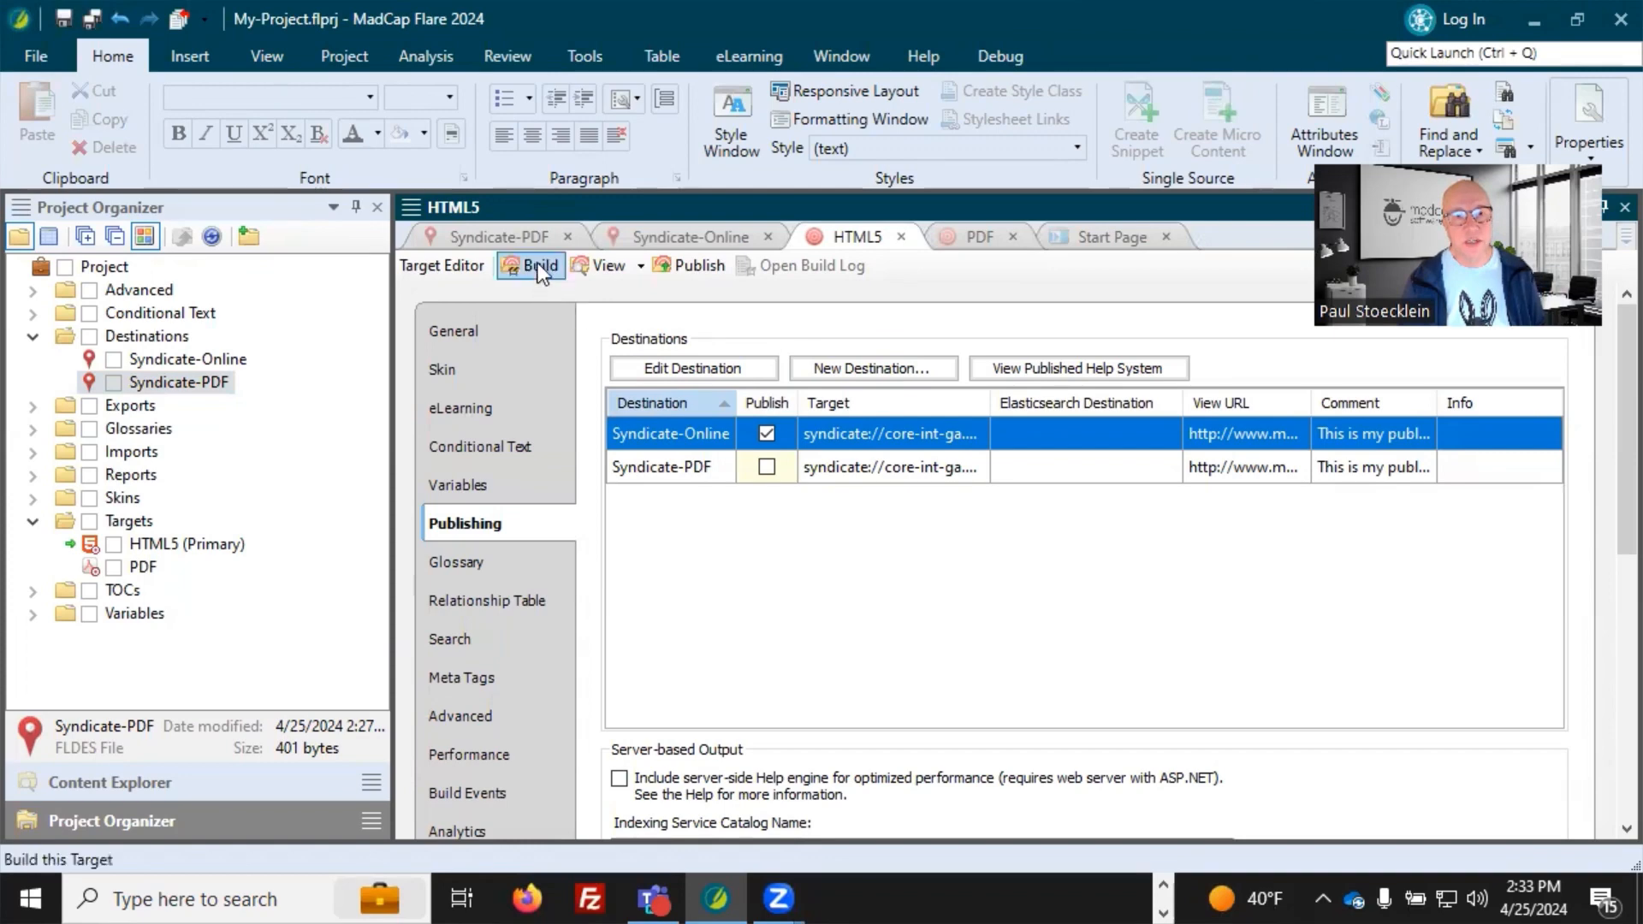
click(537, 266)
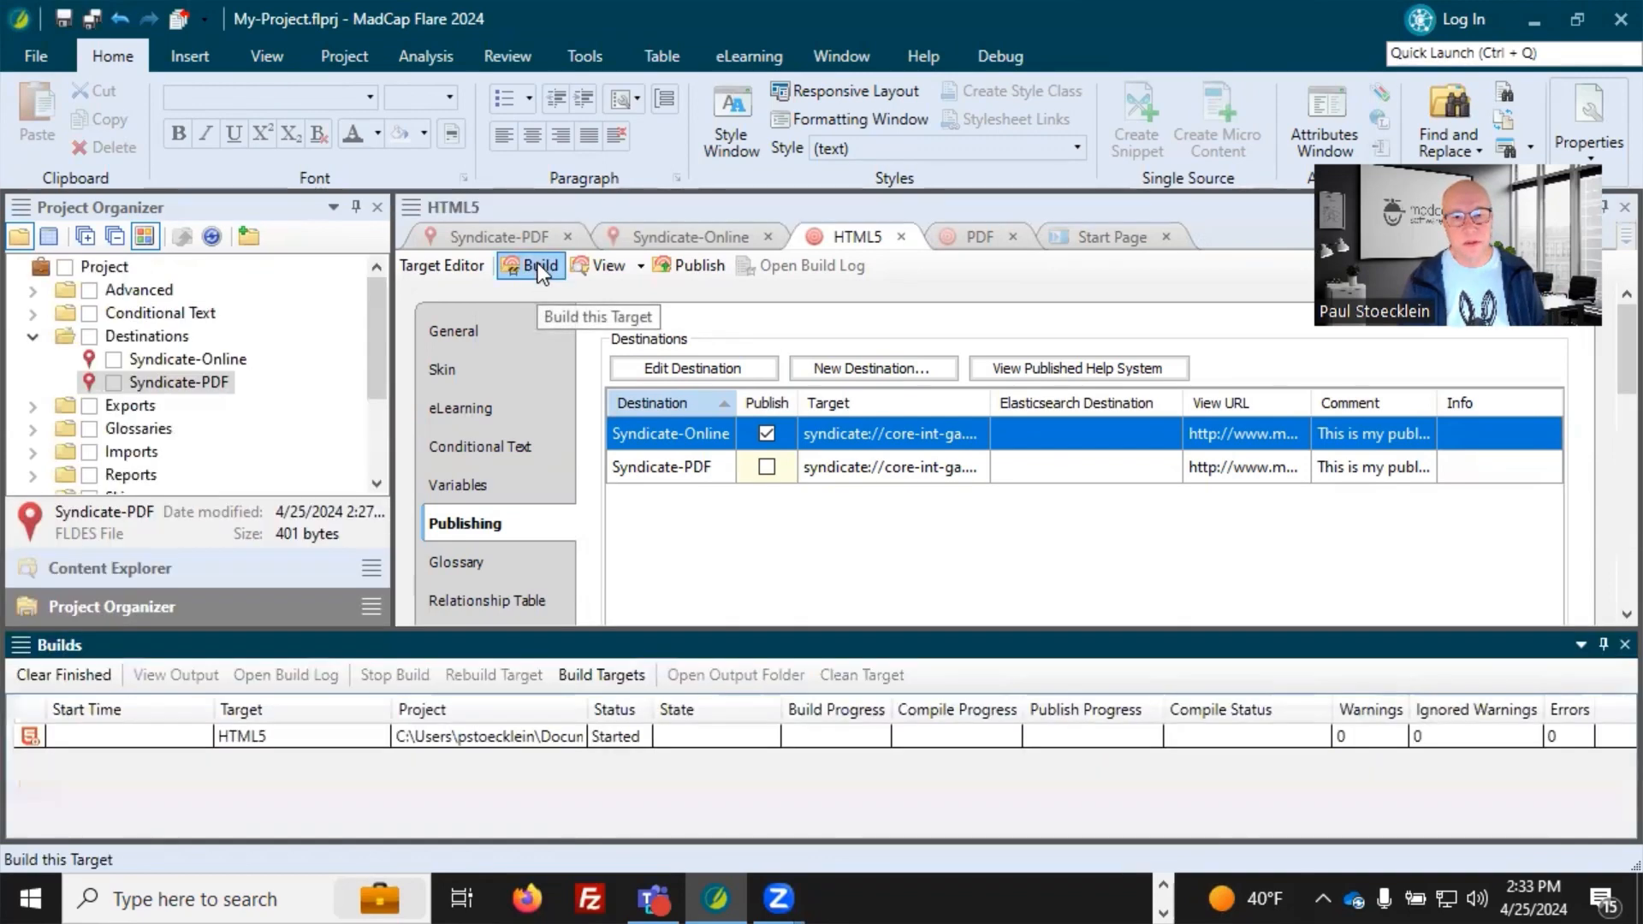
click(529, 266)
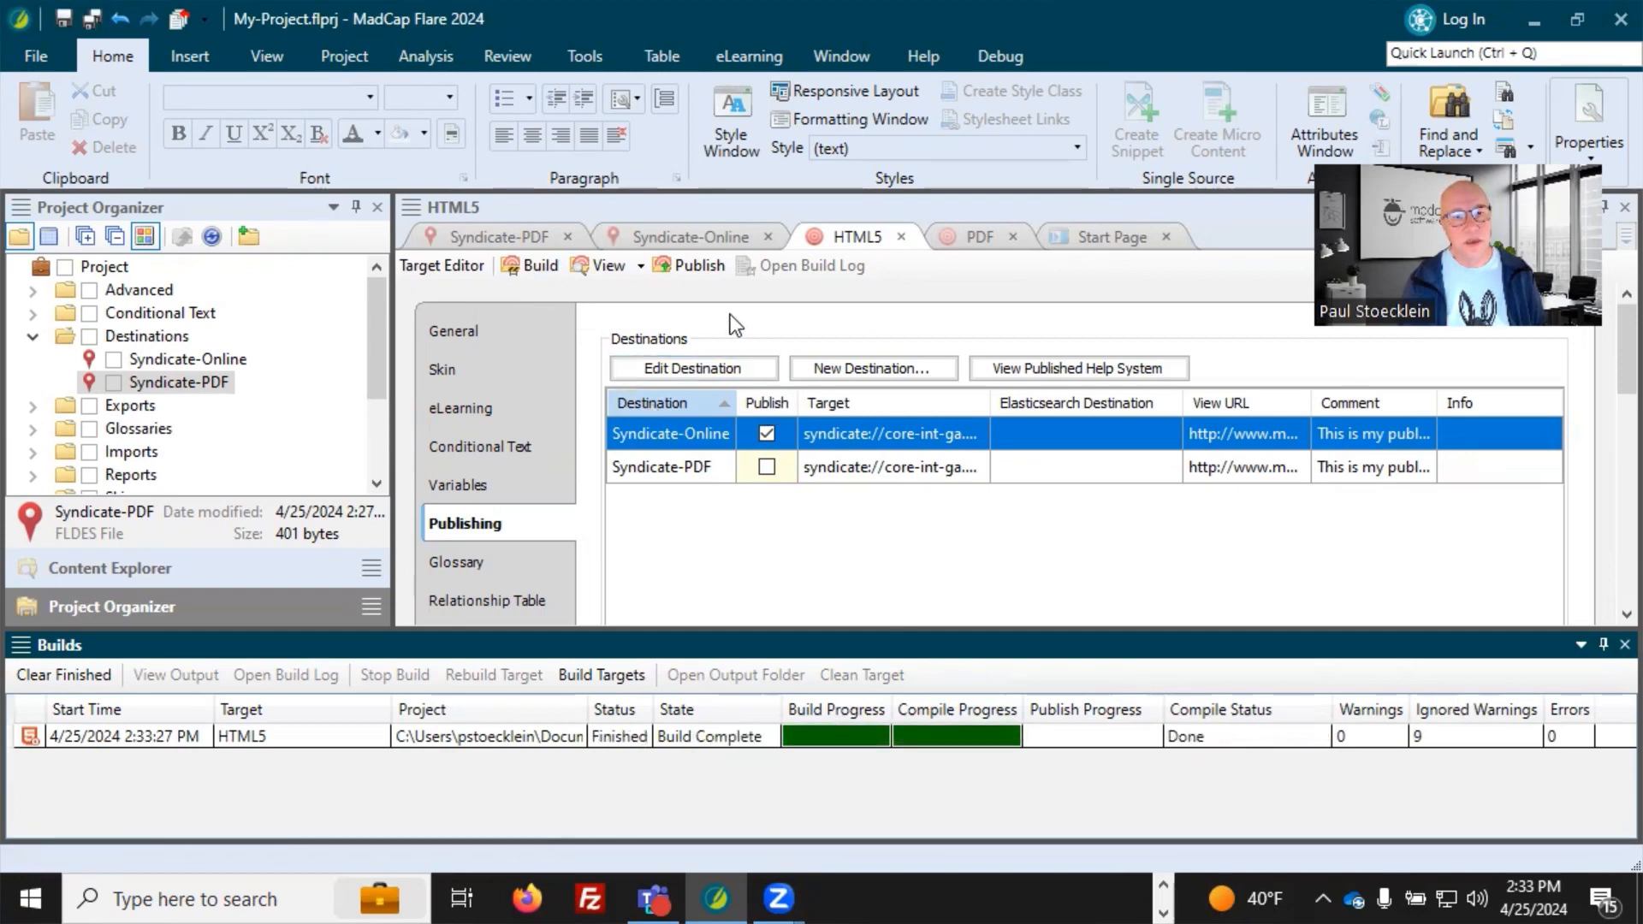
click(688, 265)
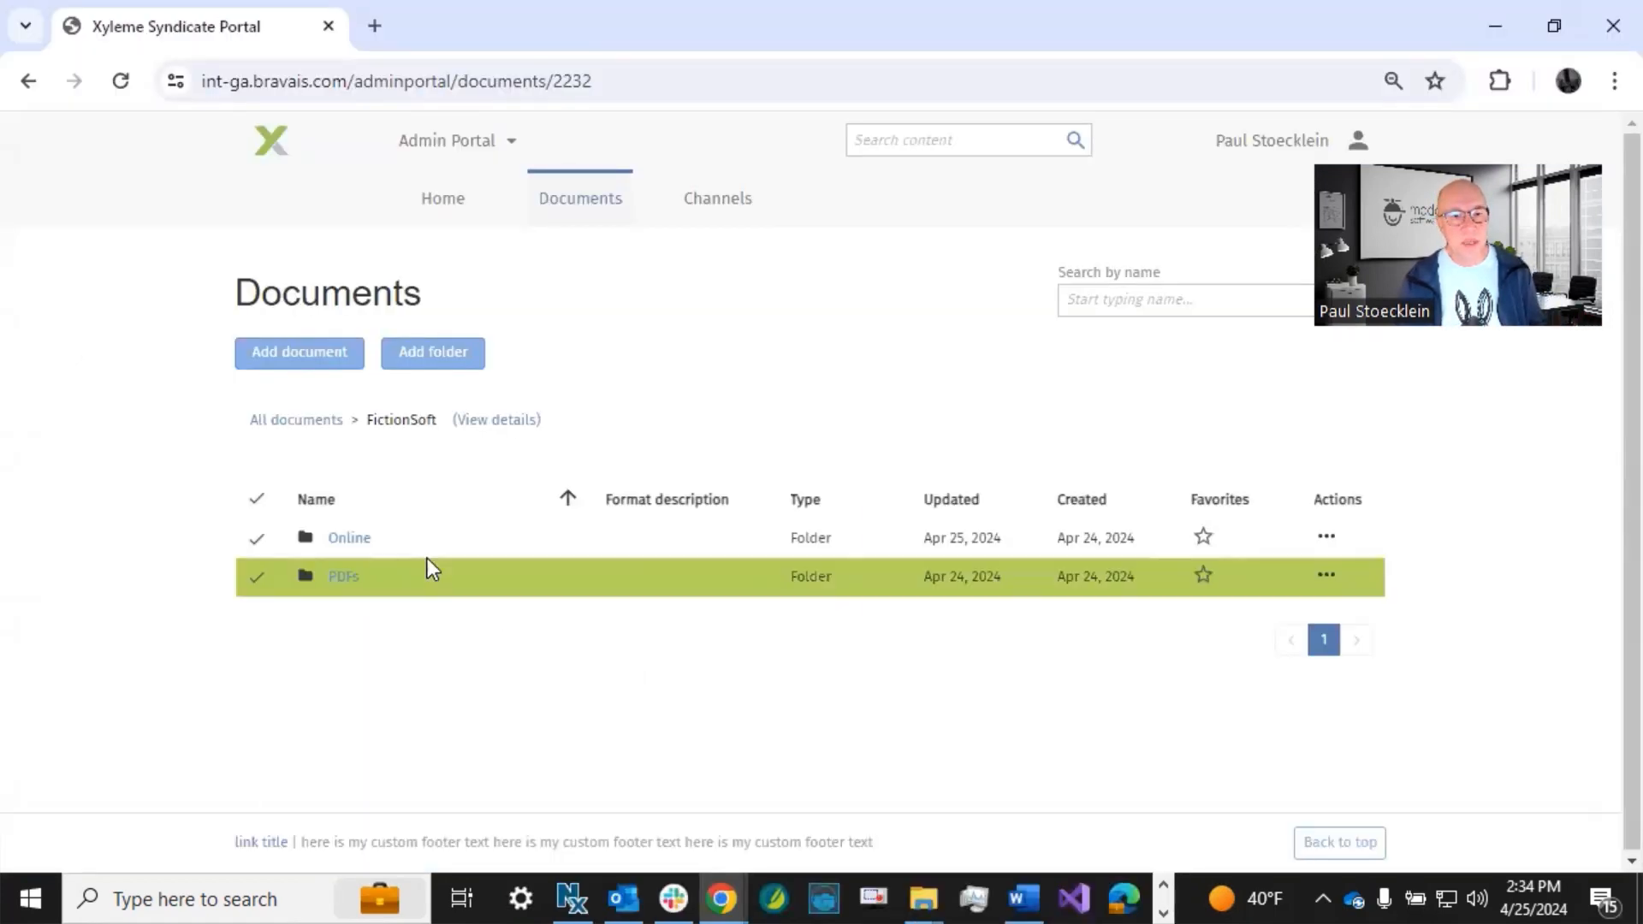
Open FictionSoft's Online folder in the Syndicate portal to view the HTML5 document
click(257, 499)
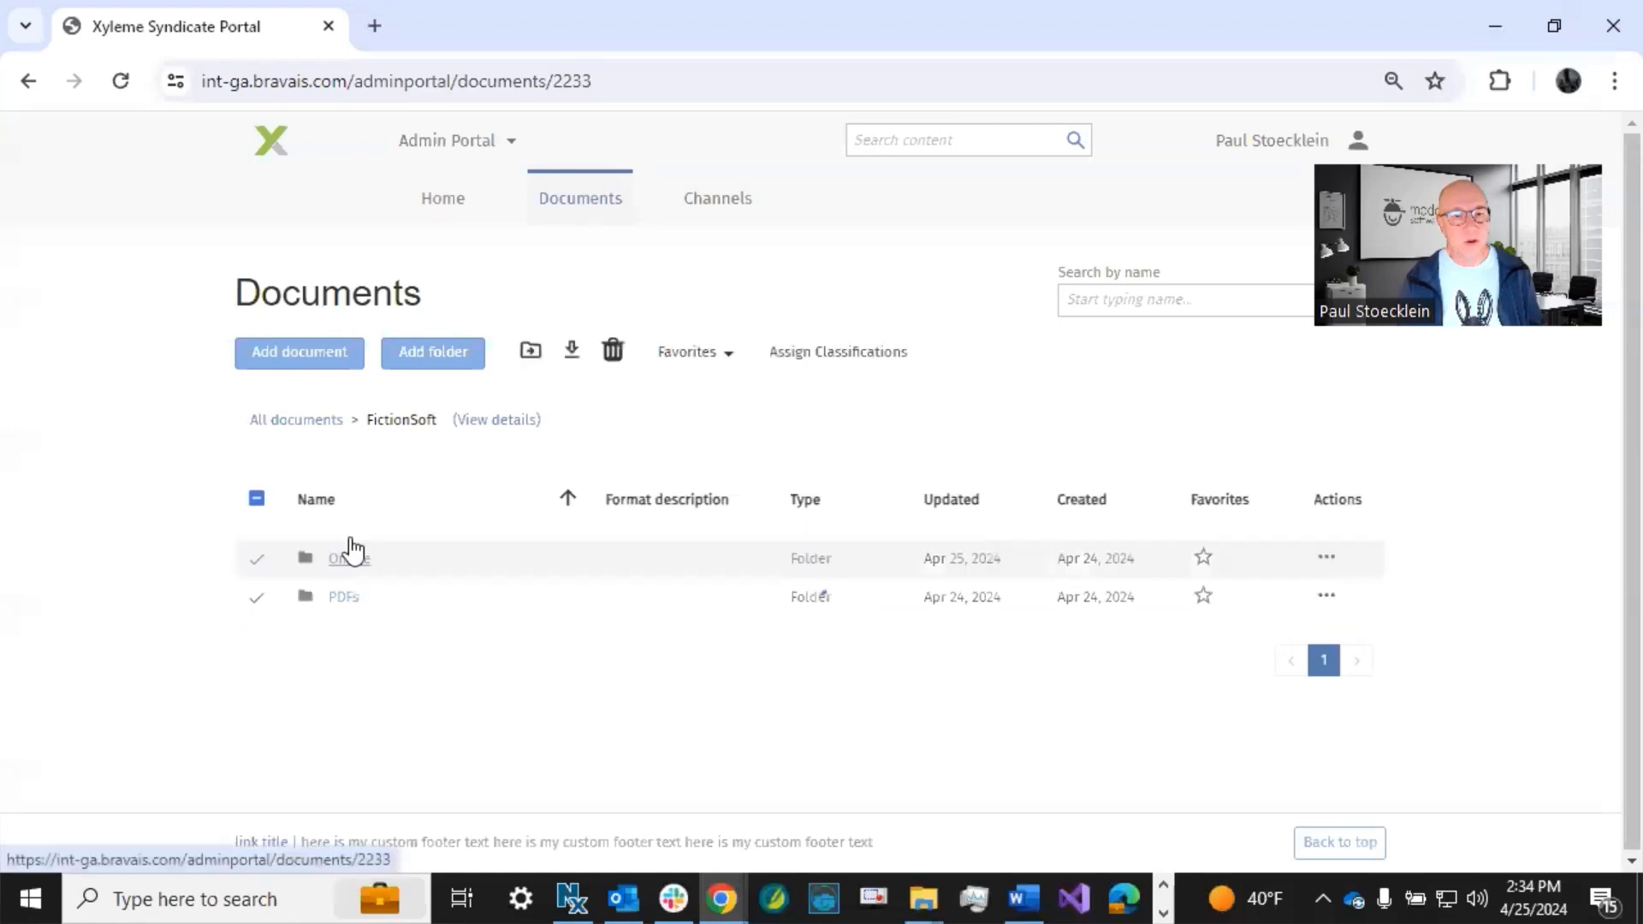
click(349, 557)
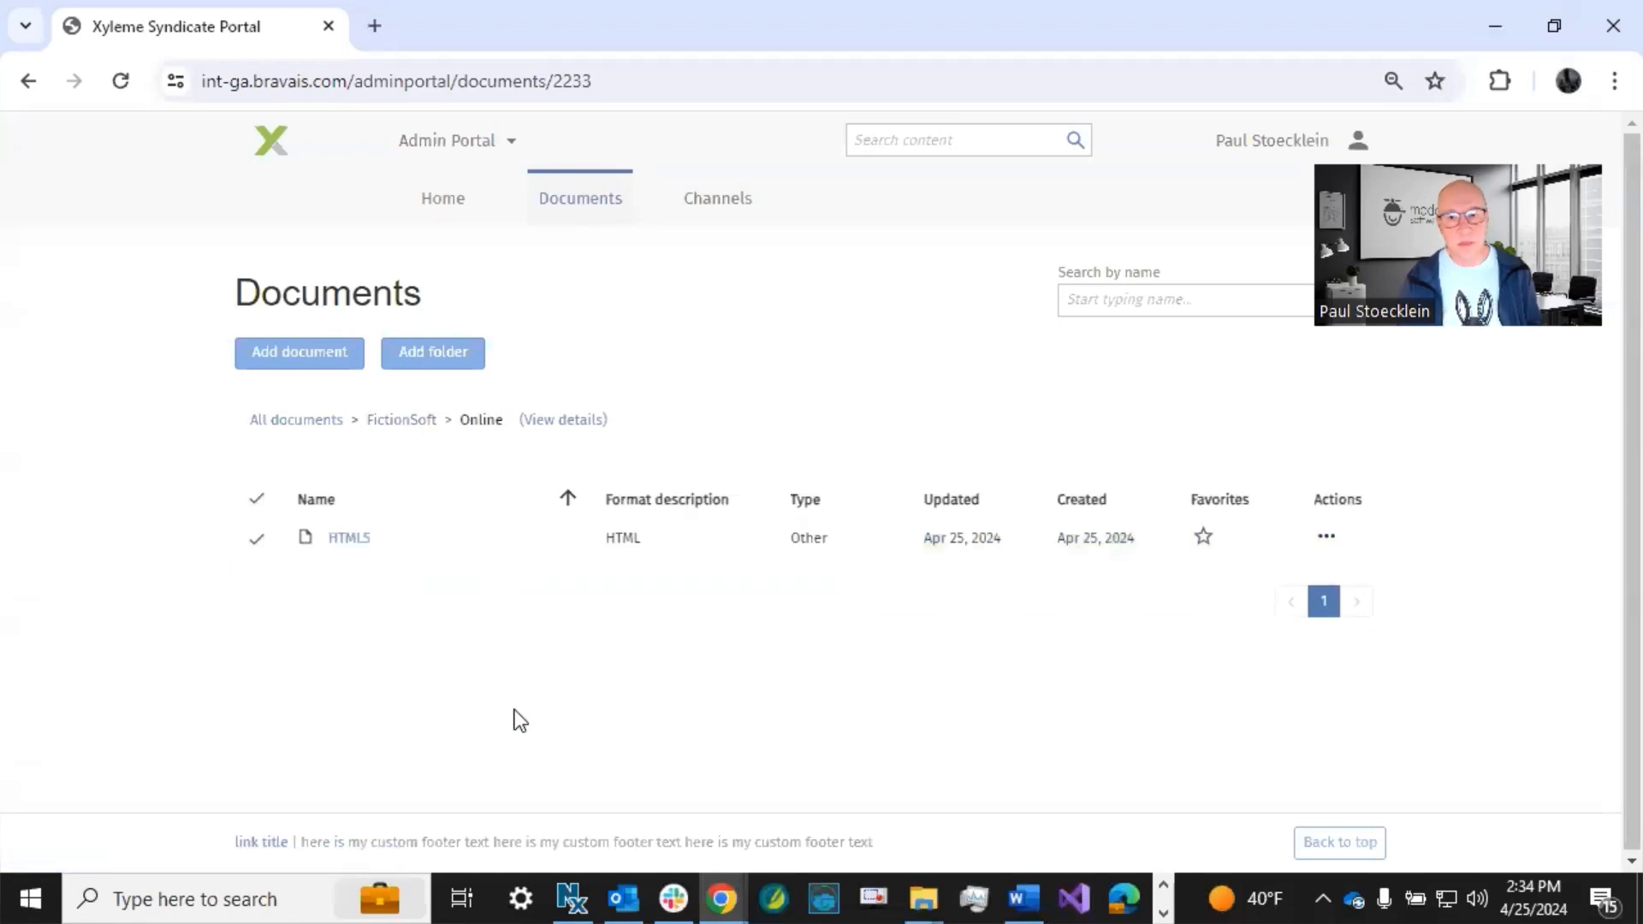